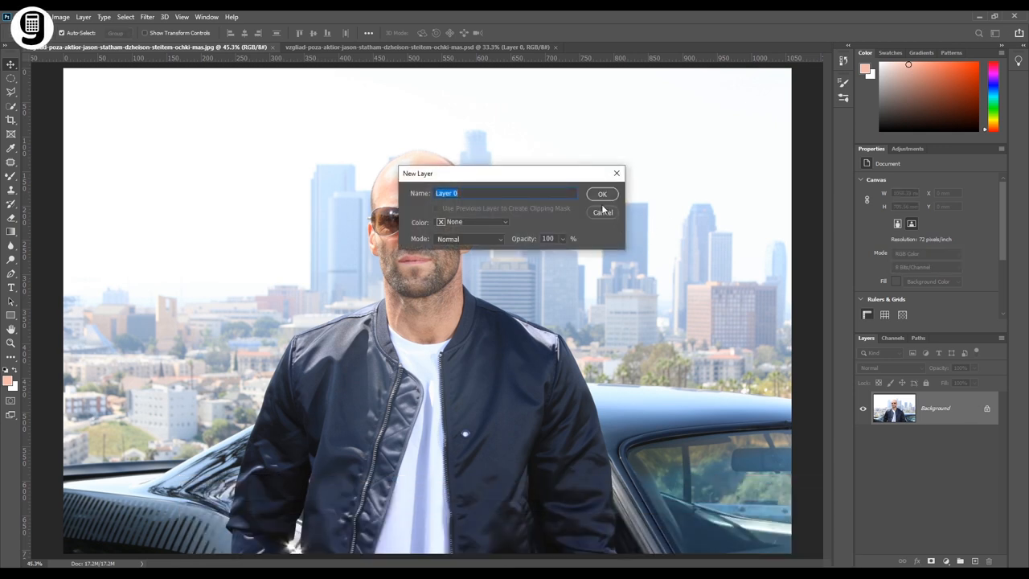
- Convert the Background into Layer 0 and pen-trace the man's outline from head to jacket
left_click(602, 194)
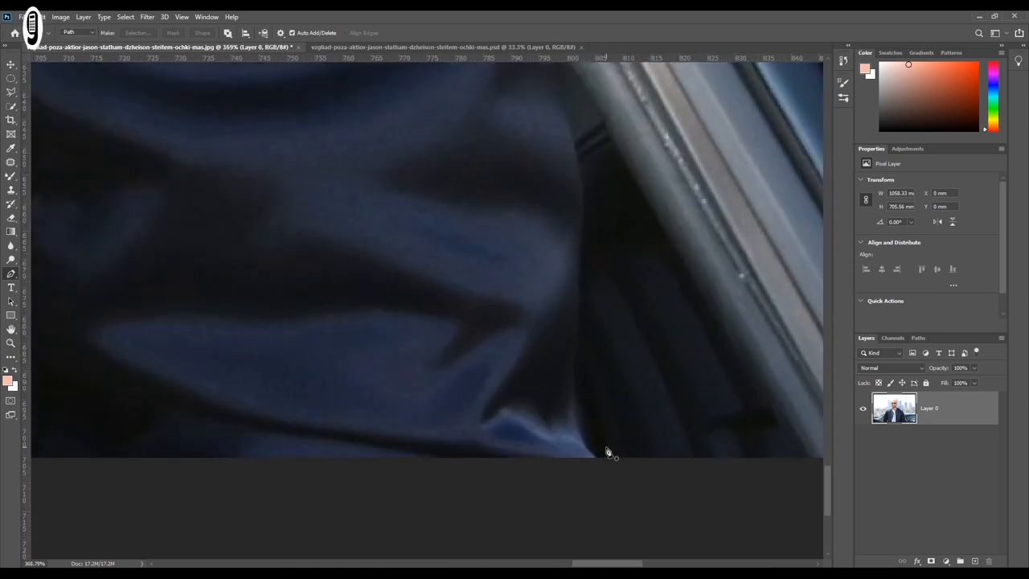
left_click(598, 459)
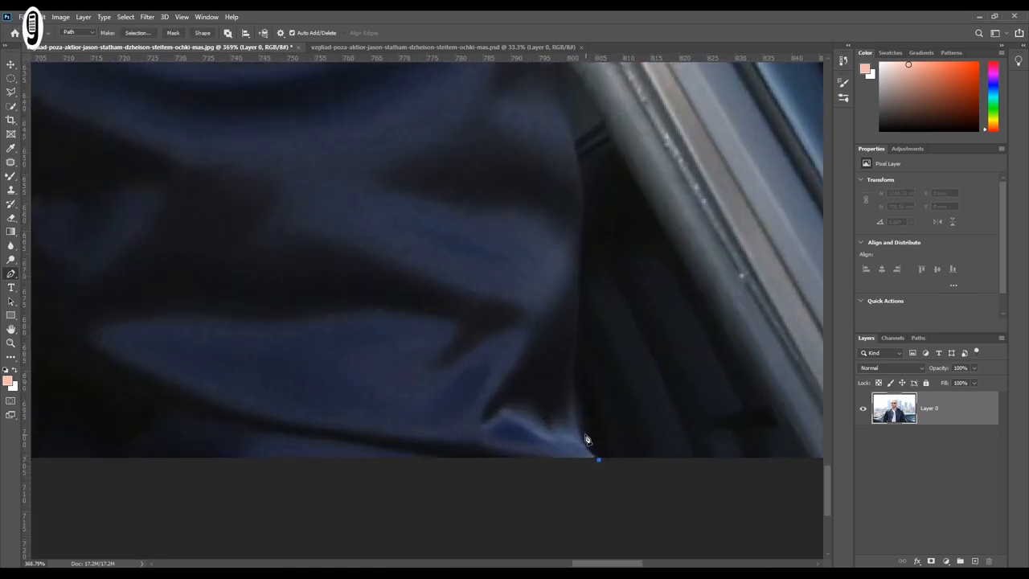
left_click_drag(598, 459, 570, 379)
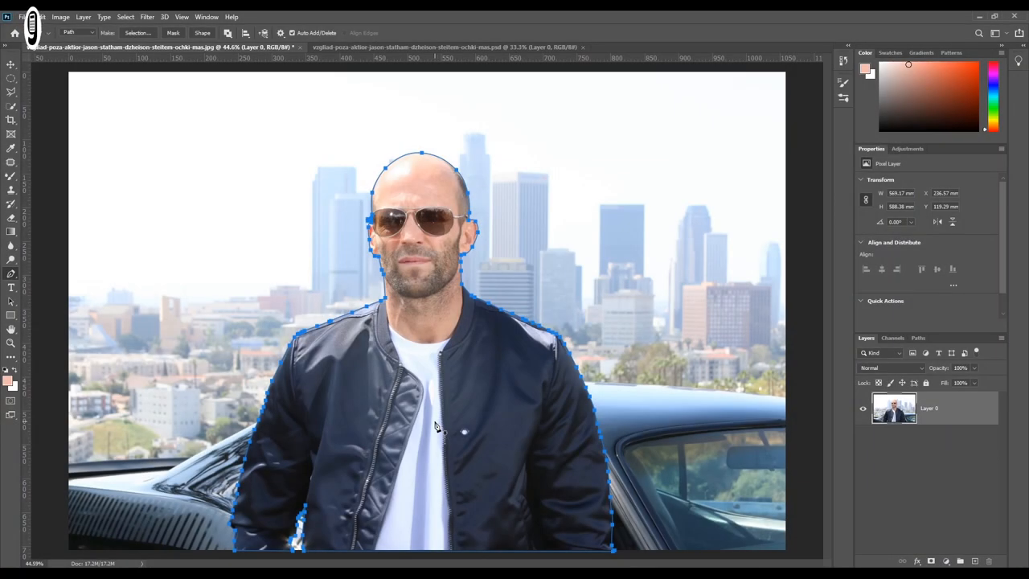
mouse_move(930, 449)
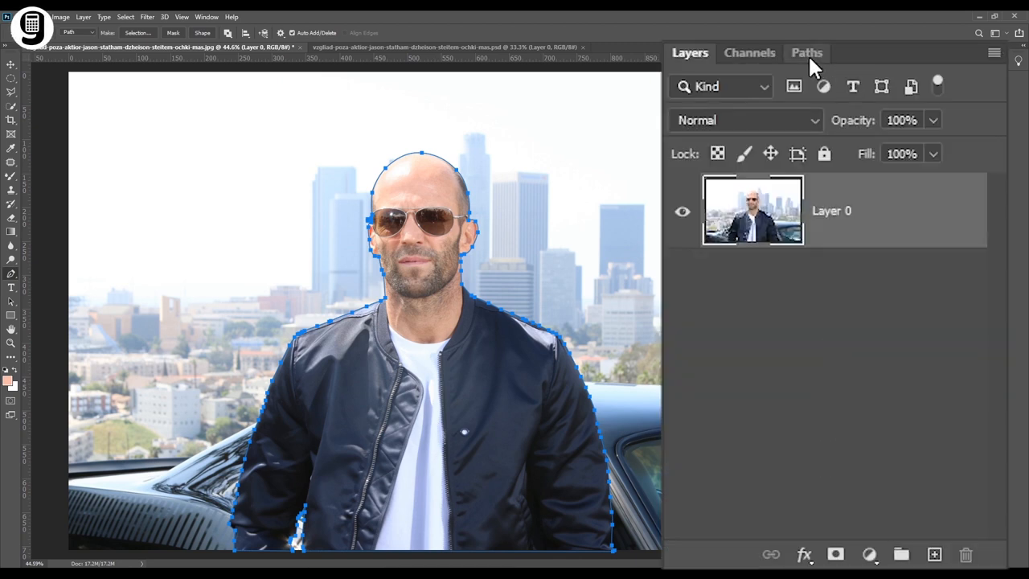
- Load the traced path as a selection and add a layer mask isolating the man
left_click(807, 52)
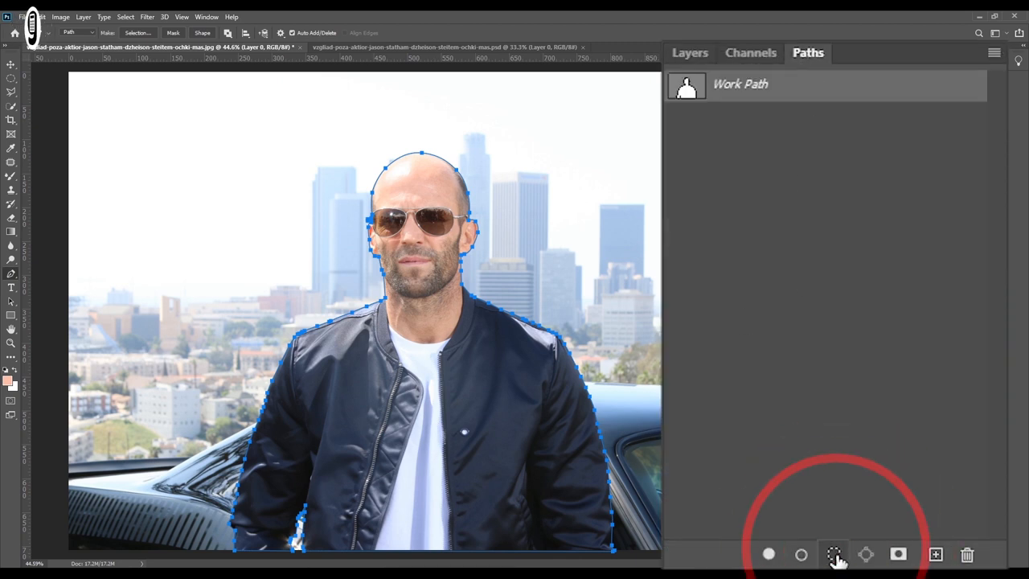
left_click(834, 554)
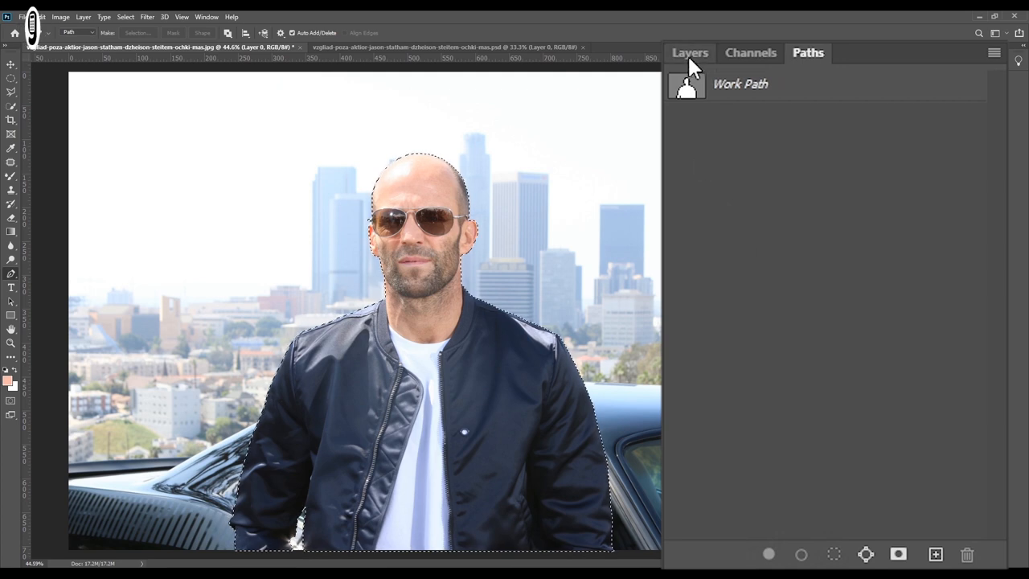
left_click(690, 52)
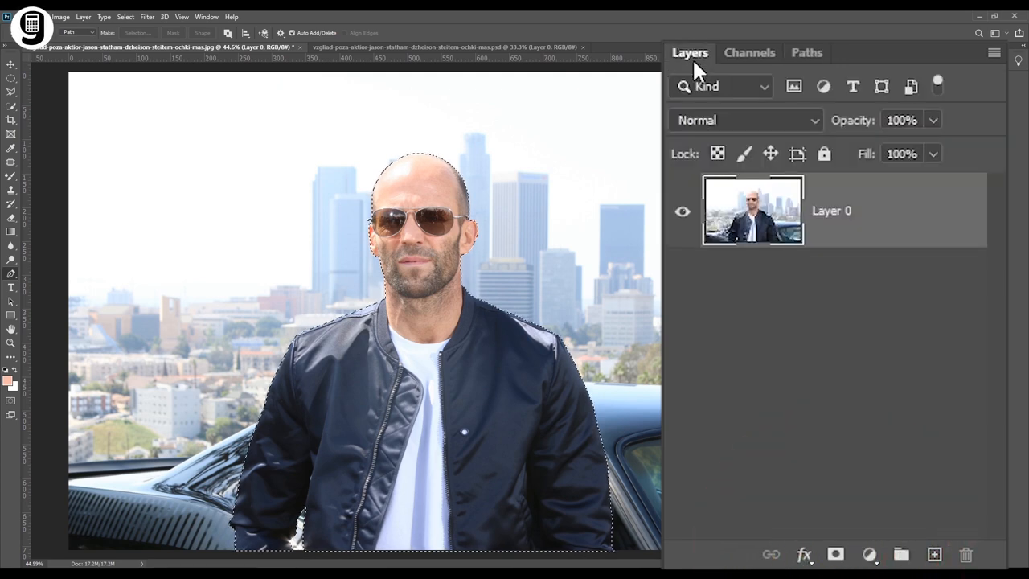
left_click(835, 554)
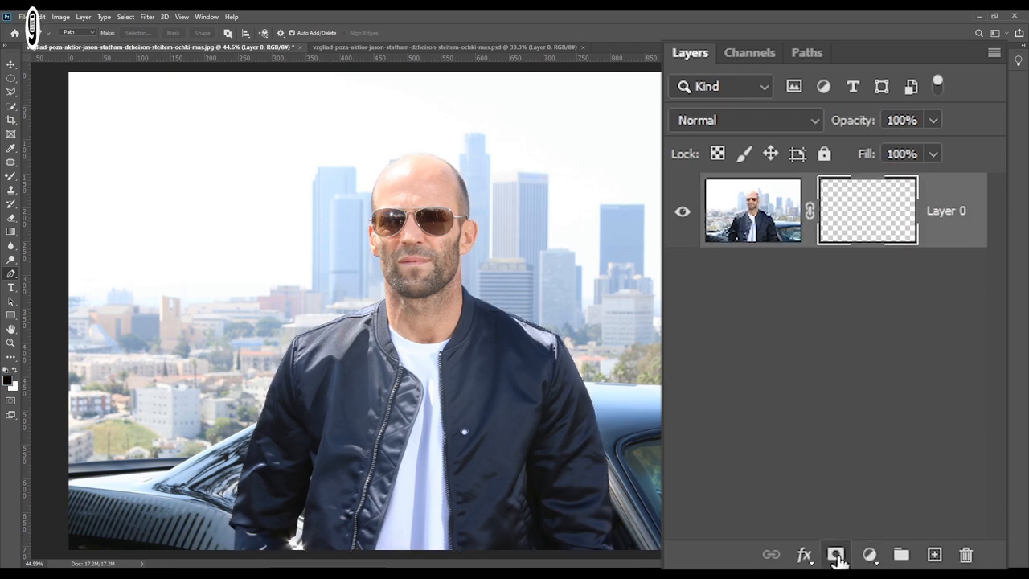
left_click(835, 554)
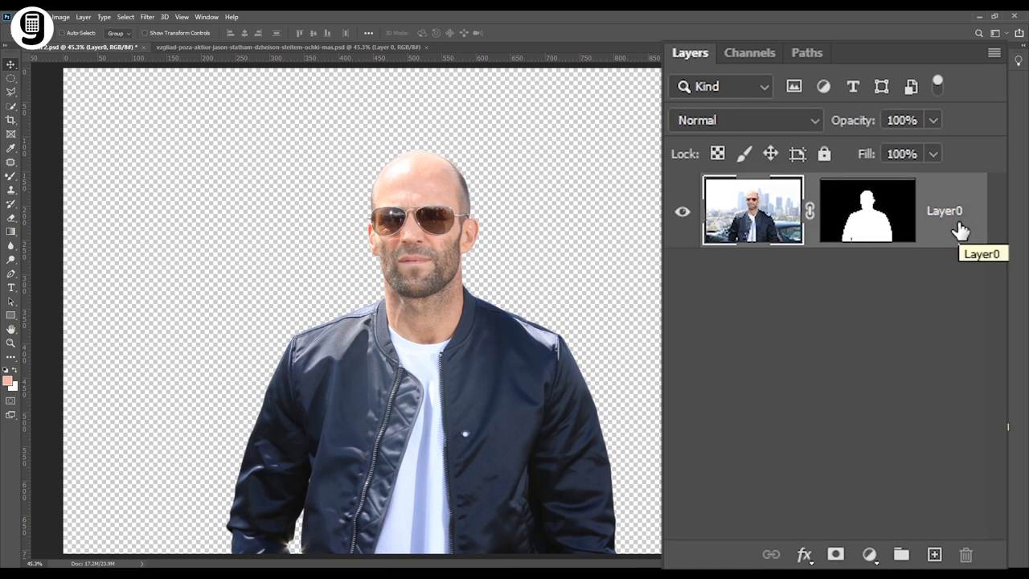
- Duplicate the masked man layer with Ctrl+J and rename the original layer 'Body'
key("ctrl+j")
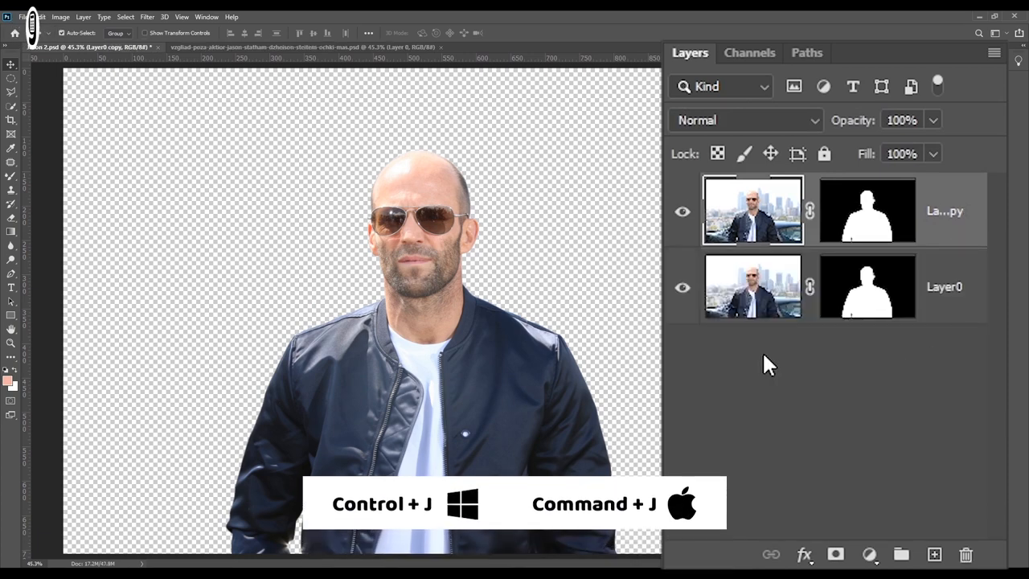
mouse_move(929, 236)
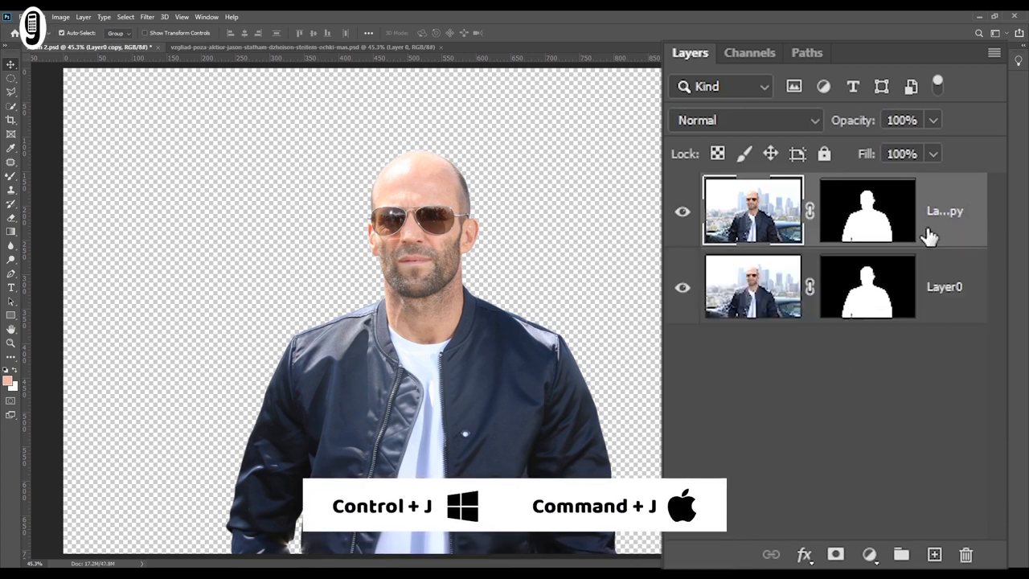
key("ctrl+j")
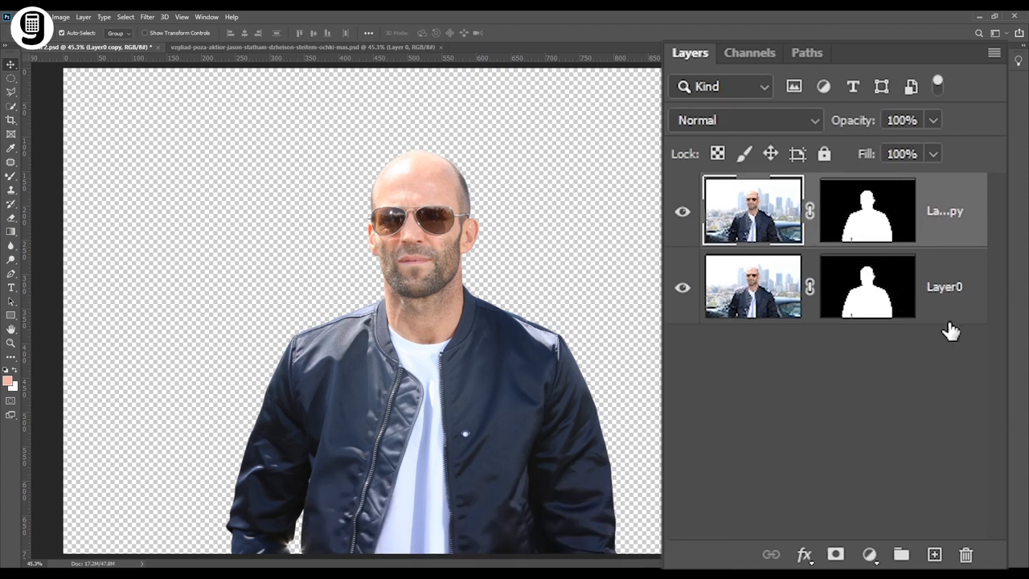
double_click(943, 286)
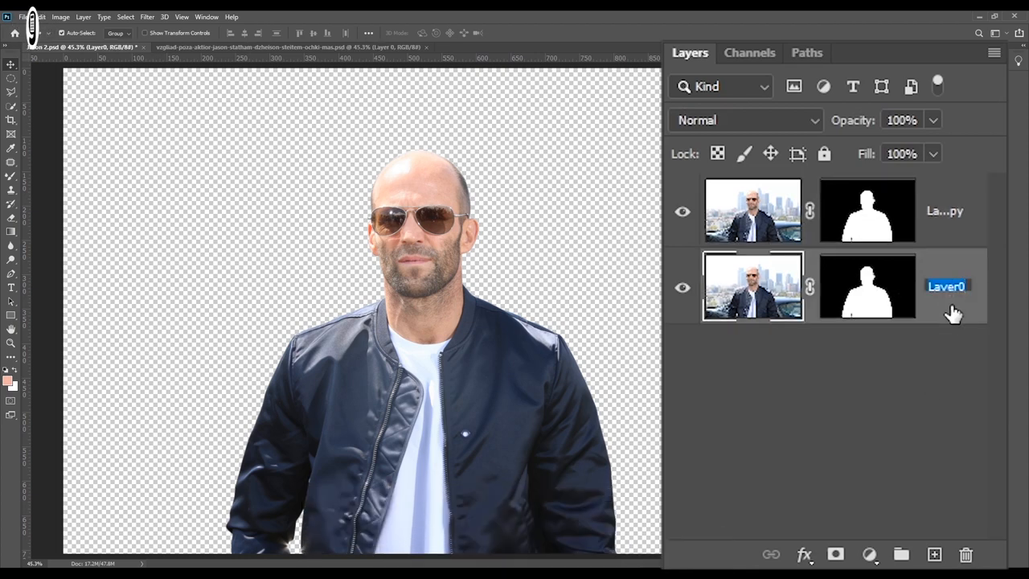
type("Body")
left_click(945, 211)
type("Head")
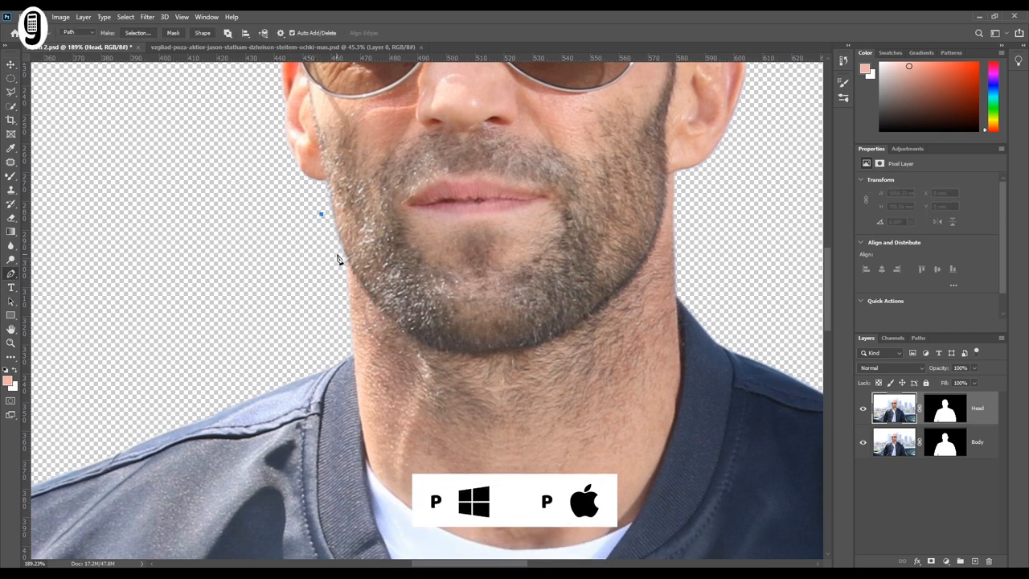
- Place curved Pen anchors along the jawline and loop the path around the body
left_click_drag(321, 216, 346, 256)
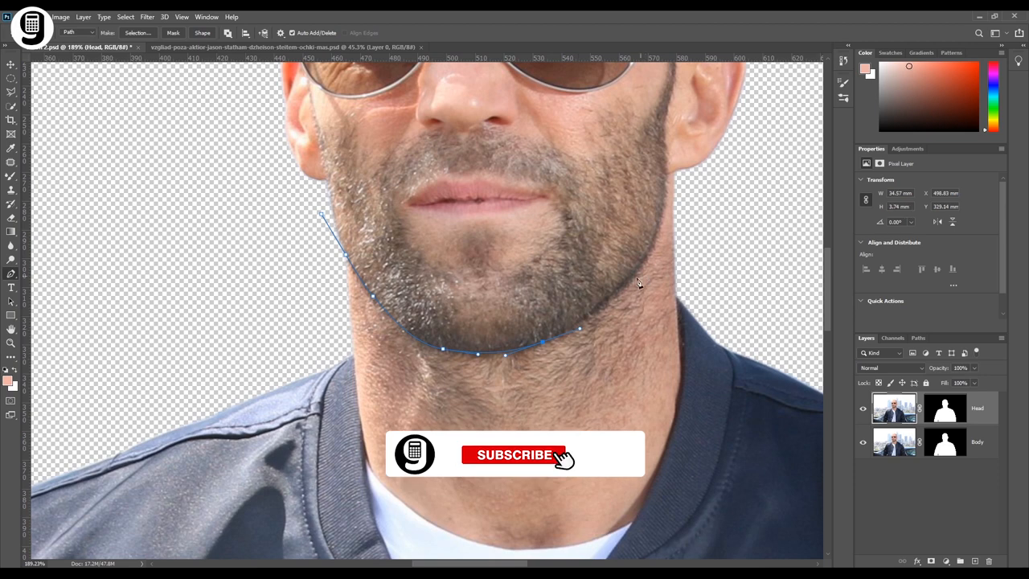
left_click(514, 454)
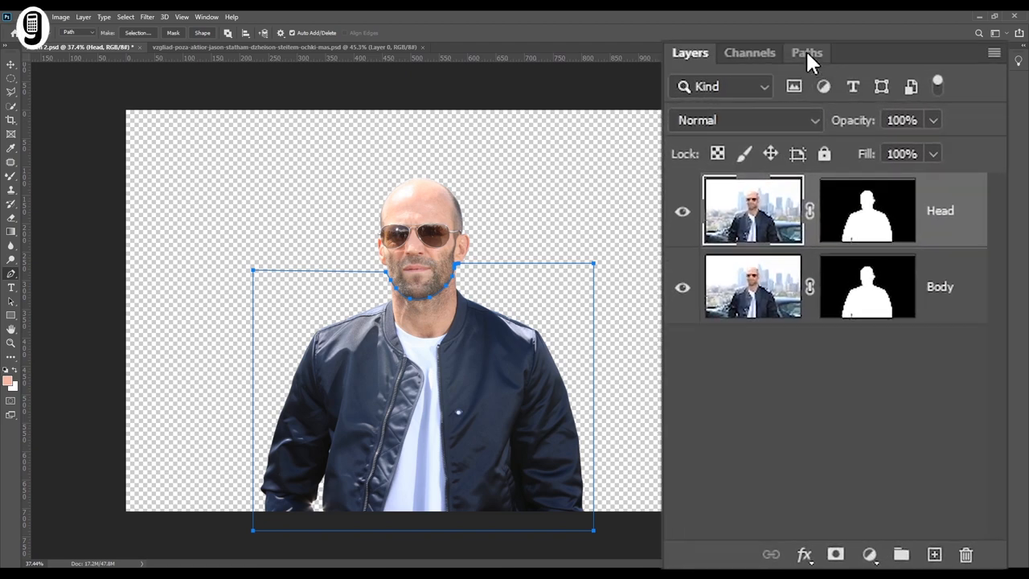
- Black out the jawline-path selection on the Head mask, then toggle Body to check
left_click(807, 52)
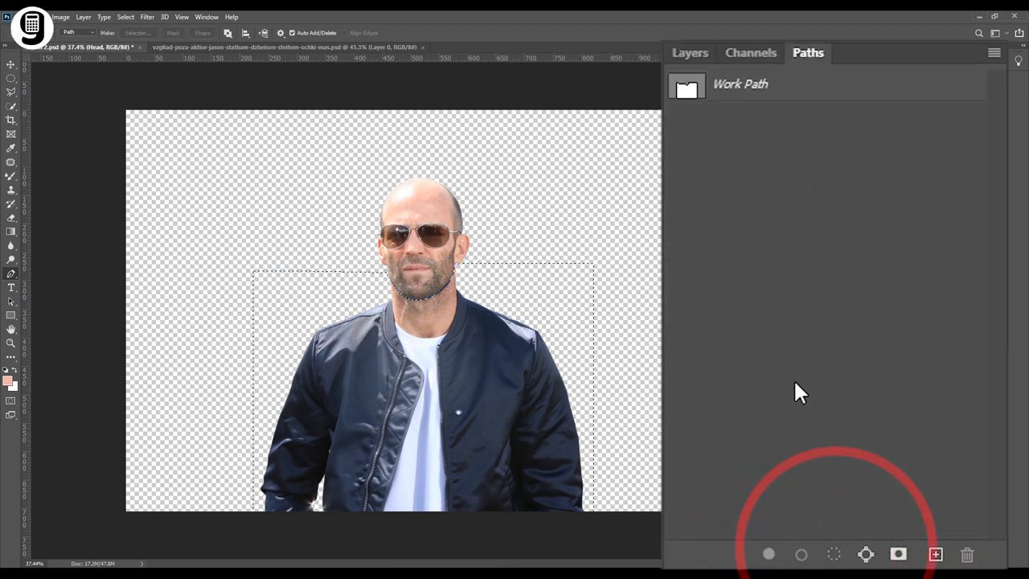
left_click(689, 52)
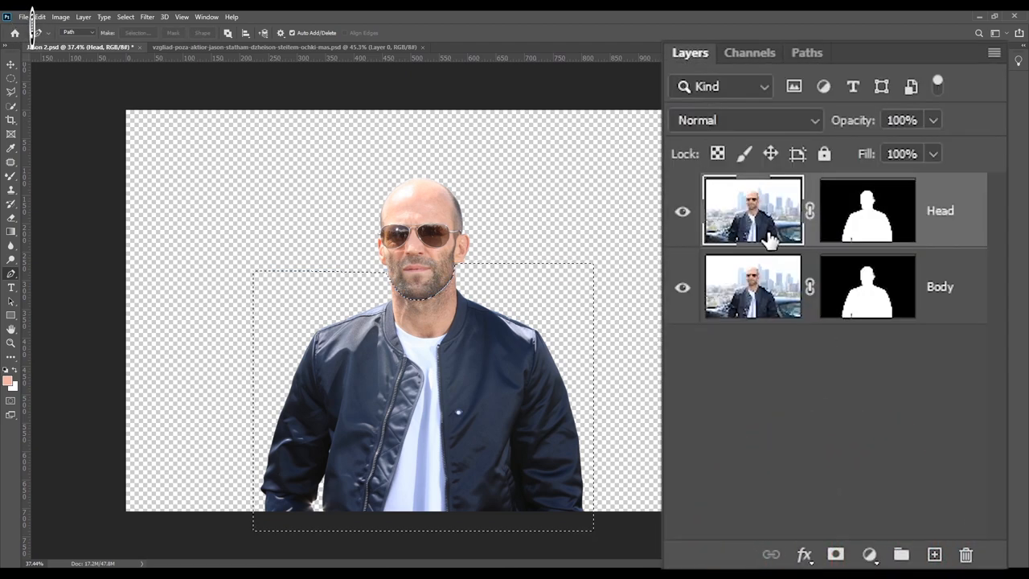
left_click(867, 210)
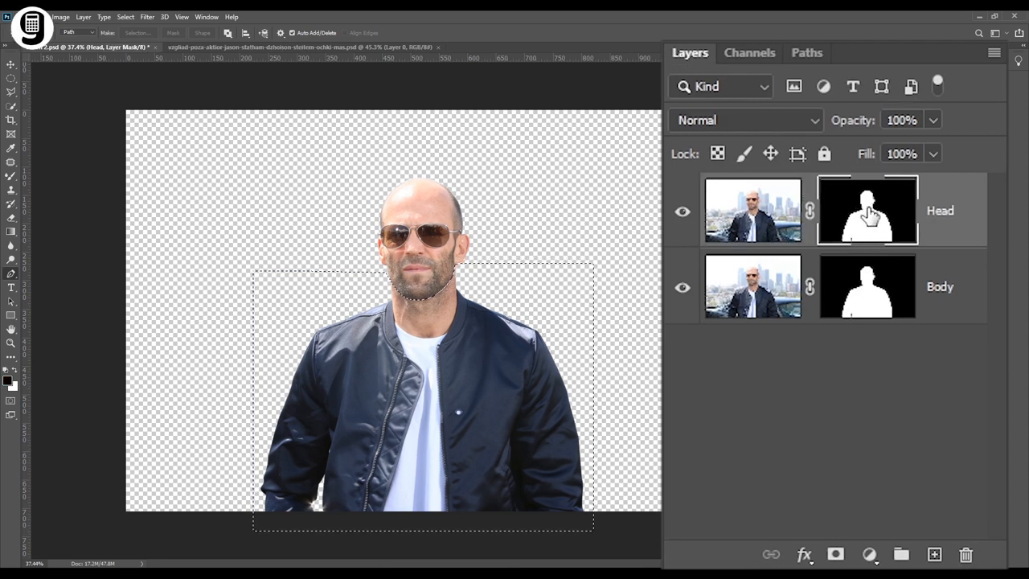
mouse_move(867, 209)
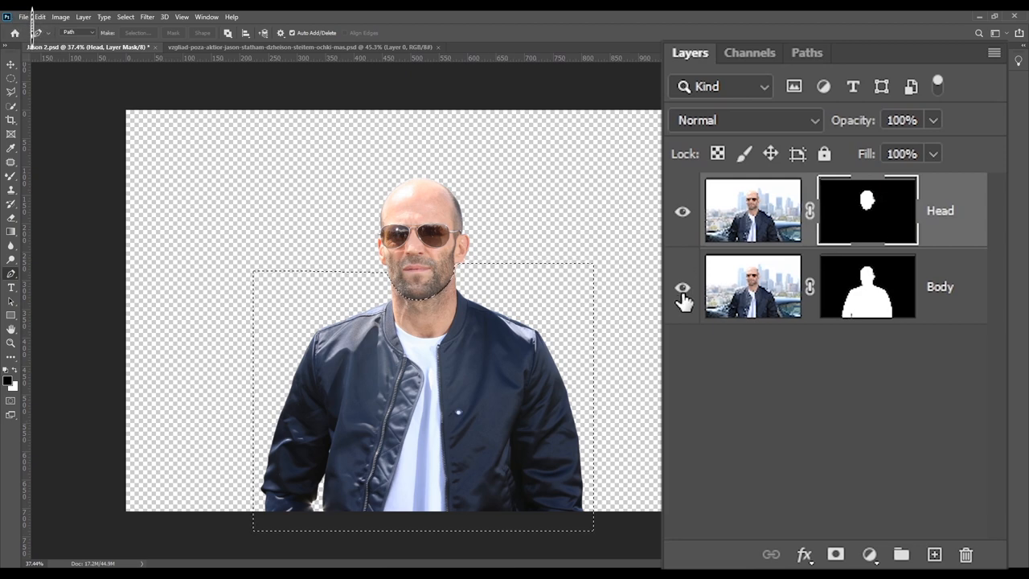
left_click(682, 287)
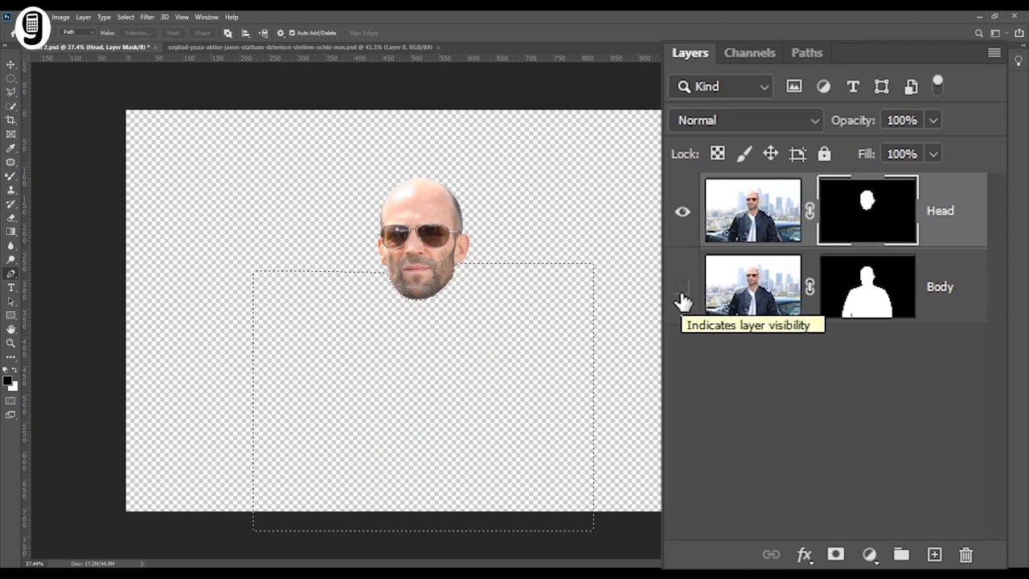
left_click(683, 287)
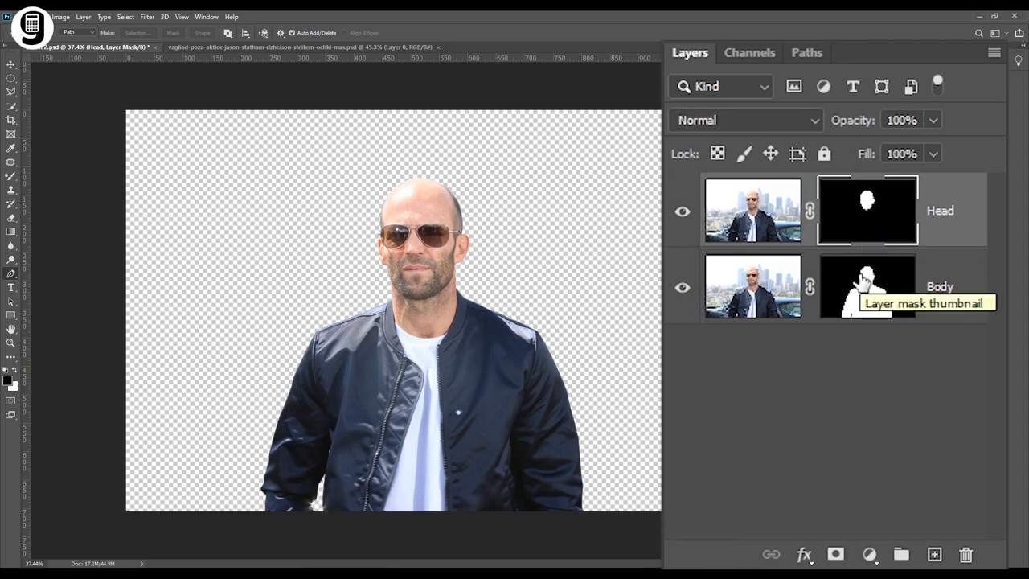
- Load the Head mask as a selection, hide Head, and fill the Body mask's selection with black
left_click(682, 210)
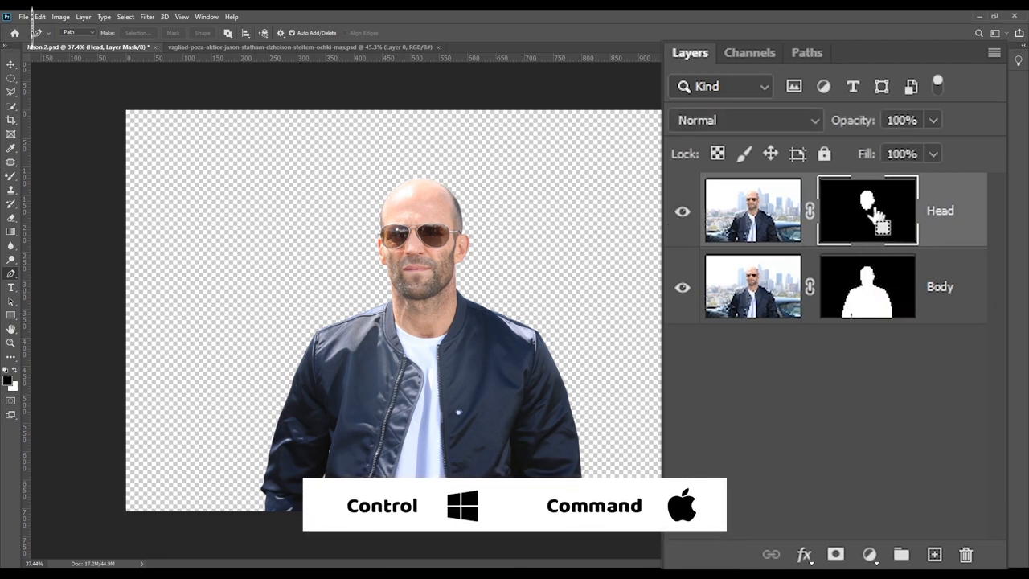
left_click(867, 210)
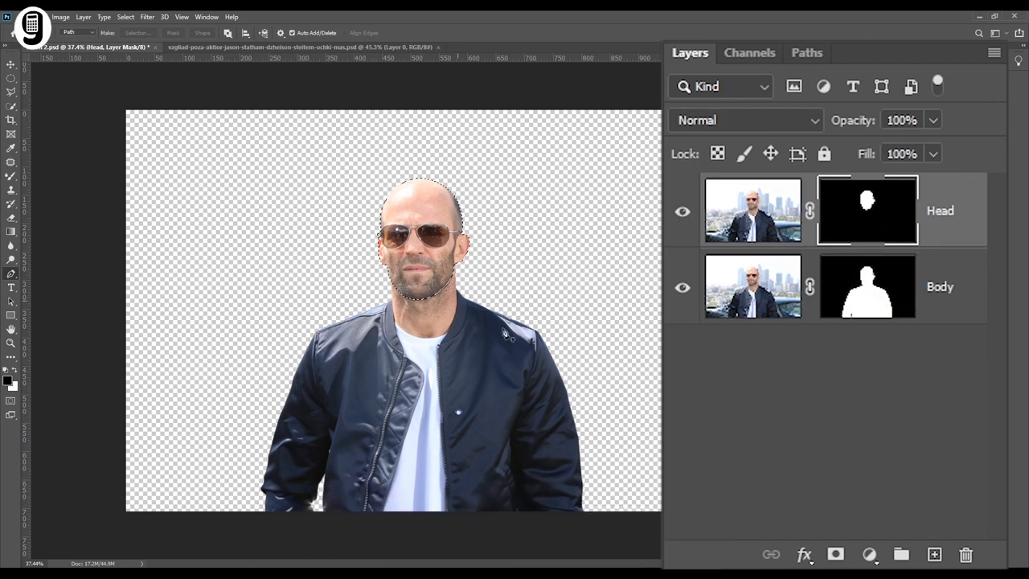
left_click(682, 211)
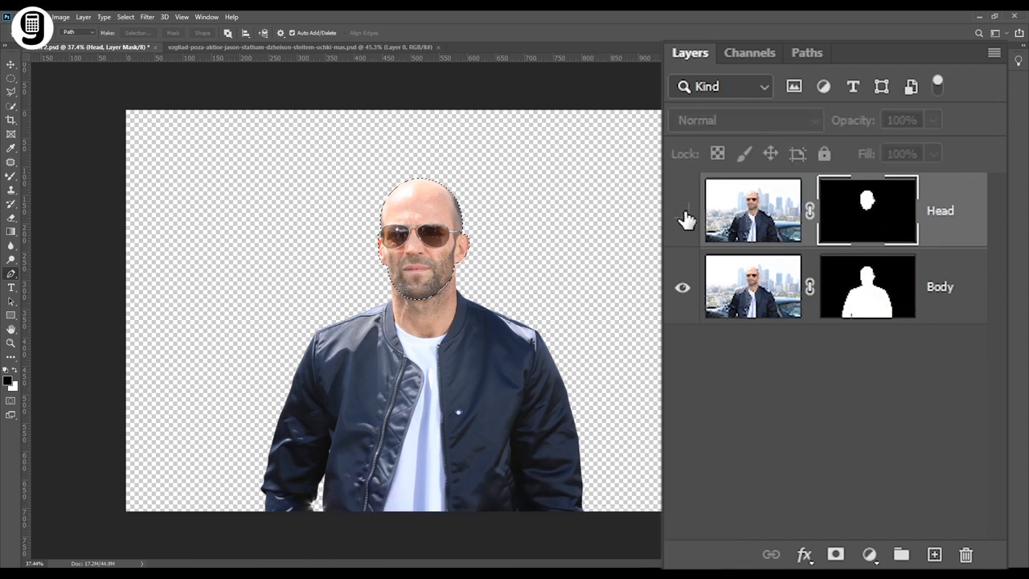
left_click(682, 211)
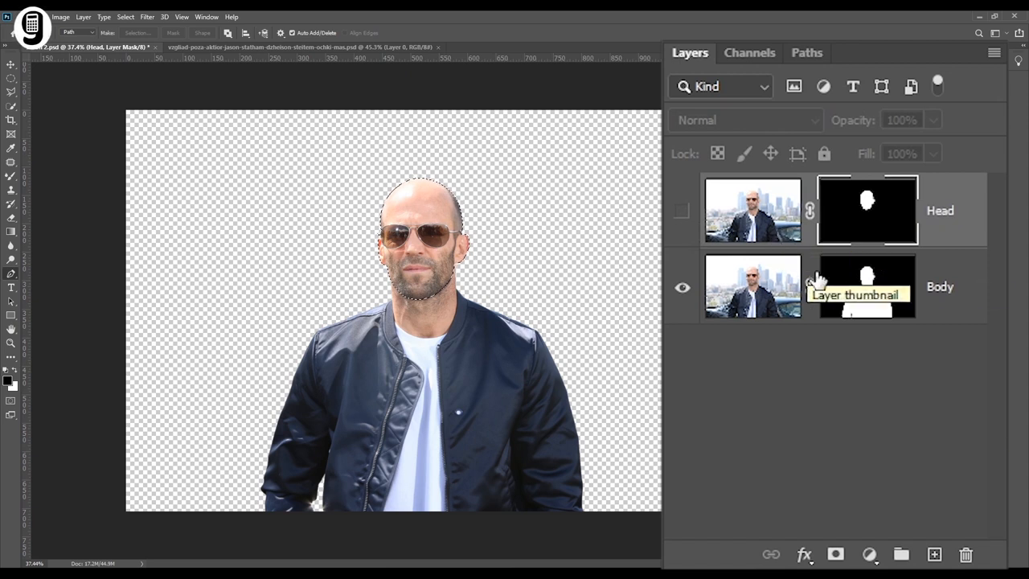
left_click(867, 286)
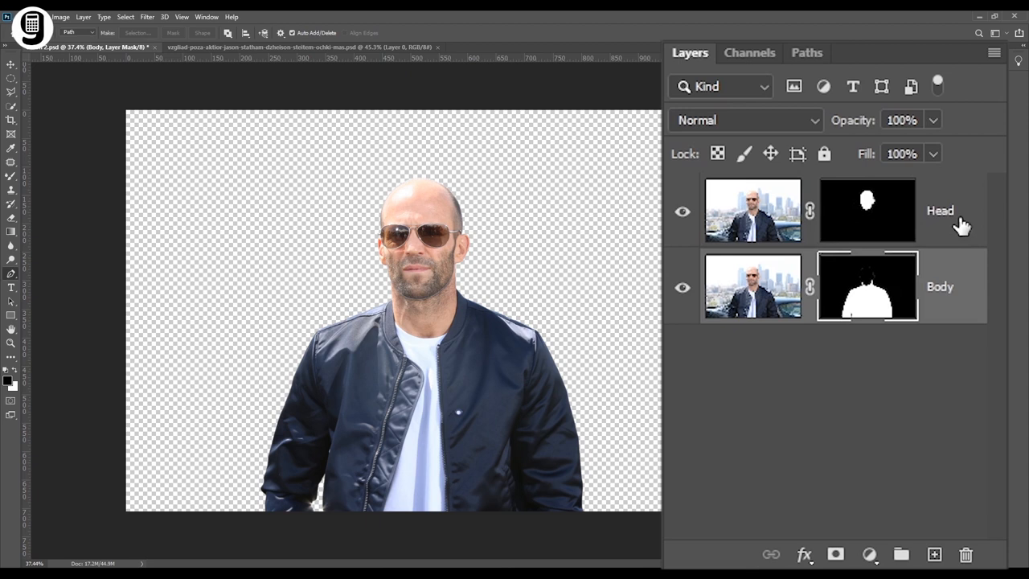
- Group Head and Body as 'Original' and duplicate the group with Ctrl+J
key("ctrl+g")
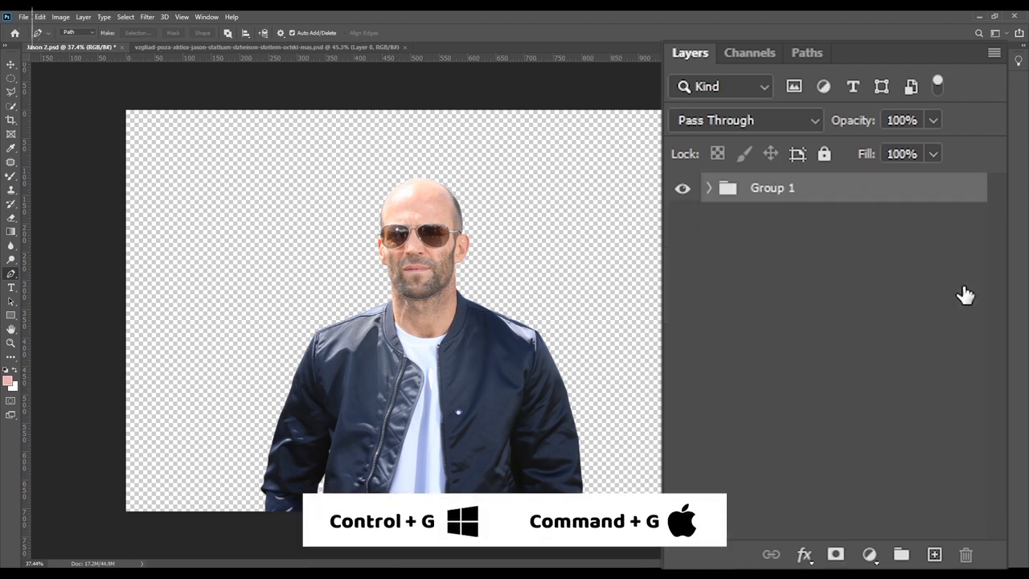
double_click(772, 187)
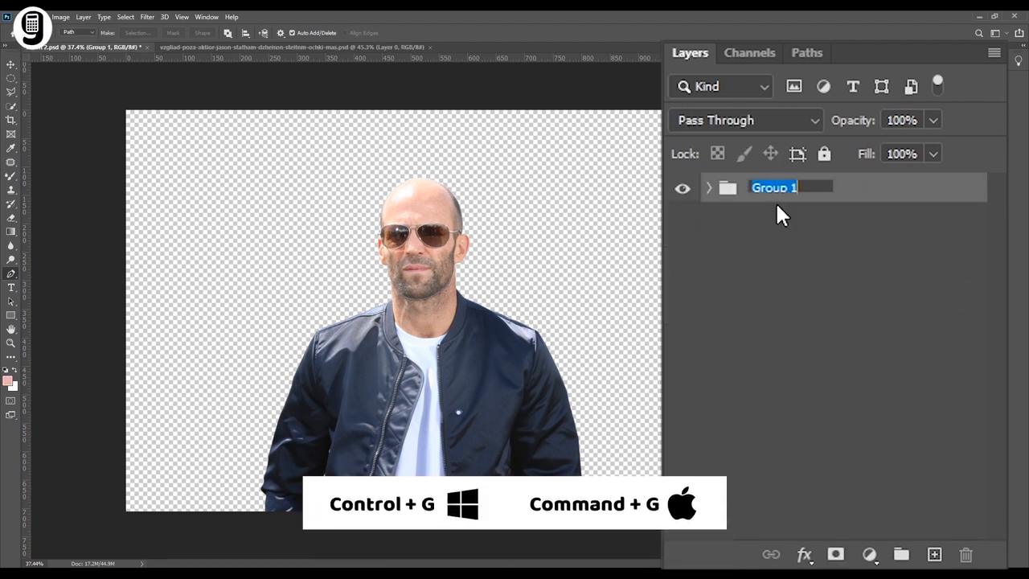
type("Original")
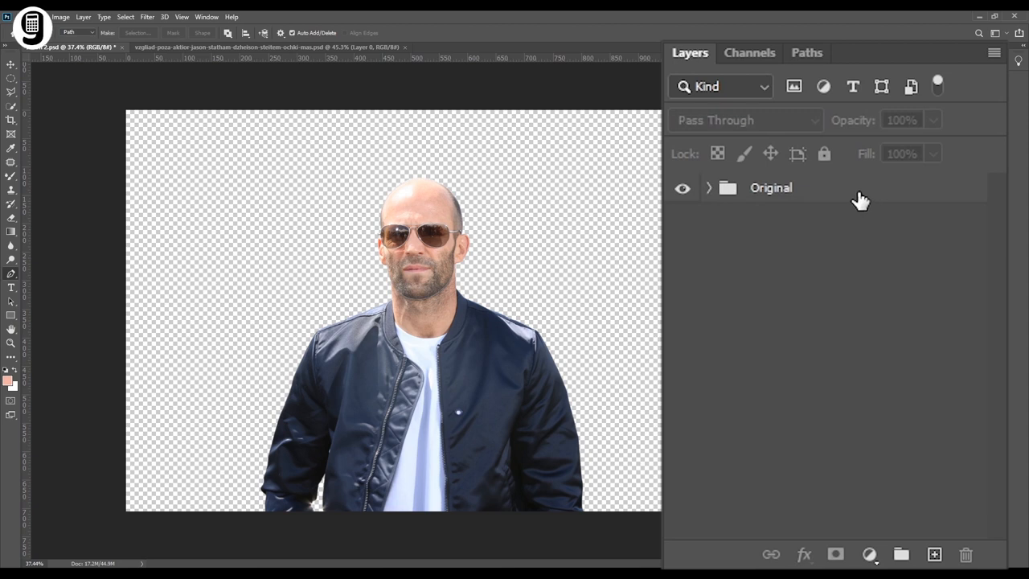
left_click(770, 187)
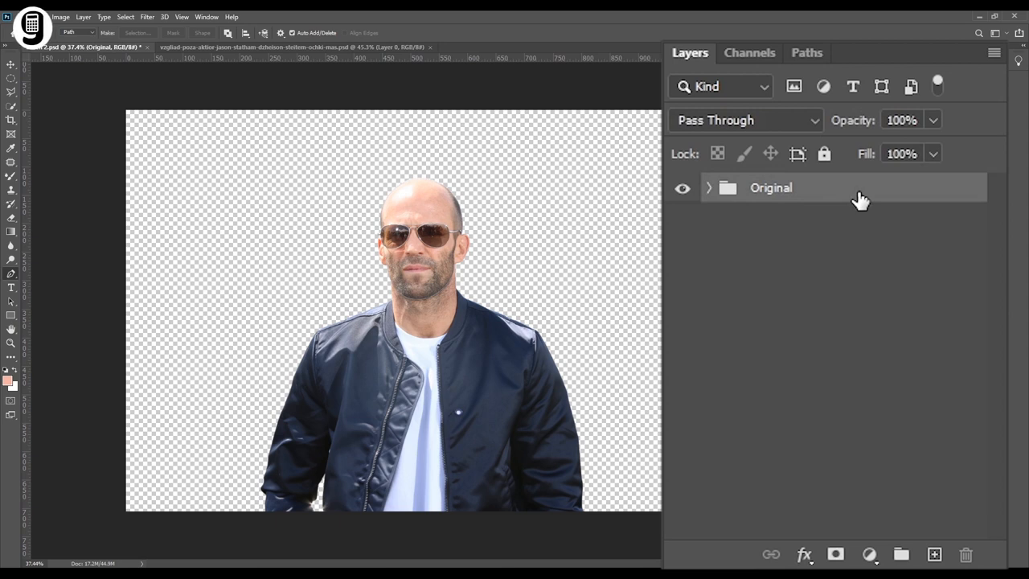
key("ctrl+j")
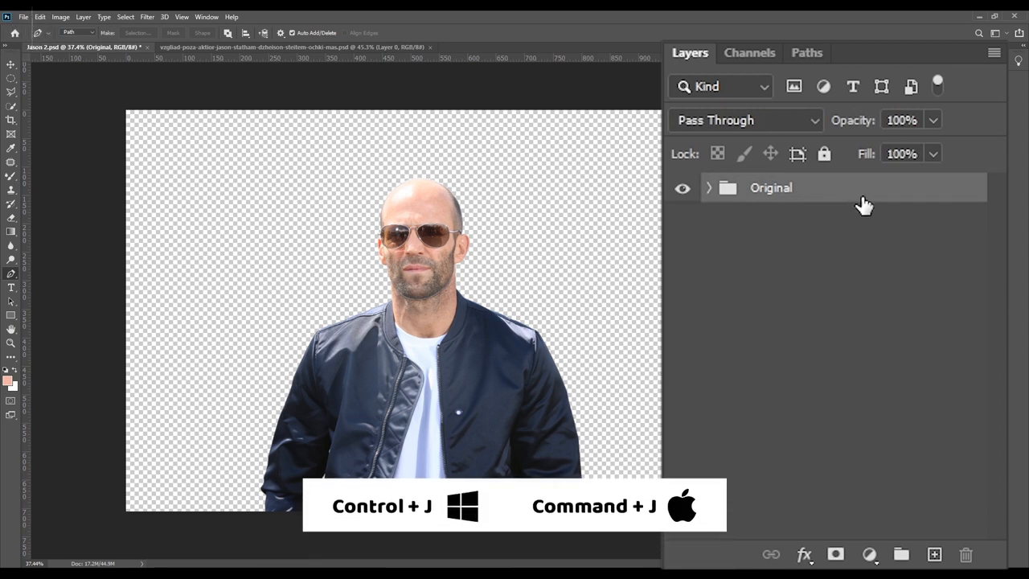
key("ctrl+j")
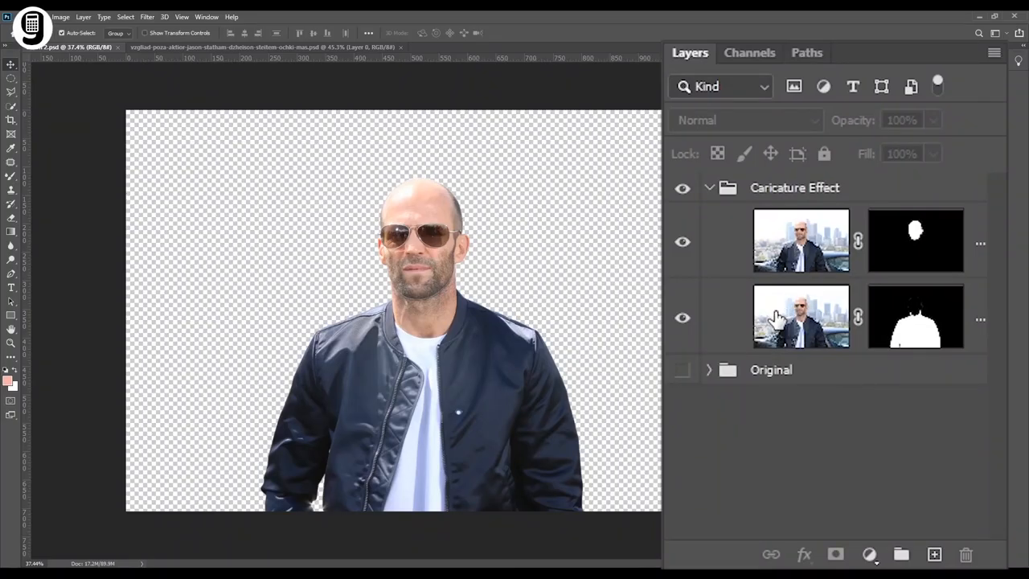
mouse_move(799, 316)
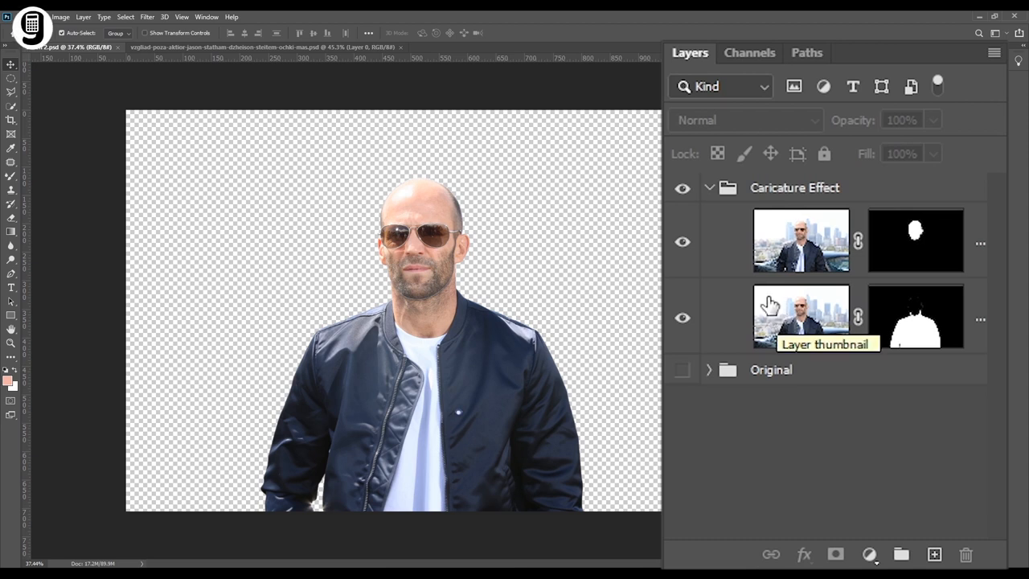
mouse_move(770, 308)
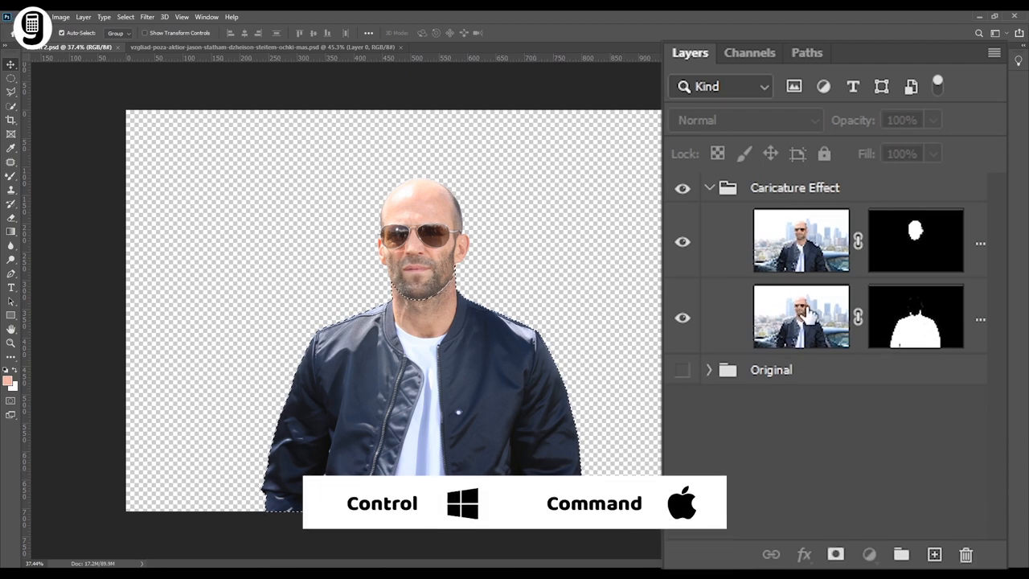
- Load the body outline, invert the selection, and delete the Body layer's mask
left_click(801, 315)
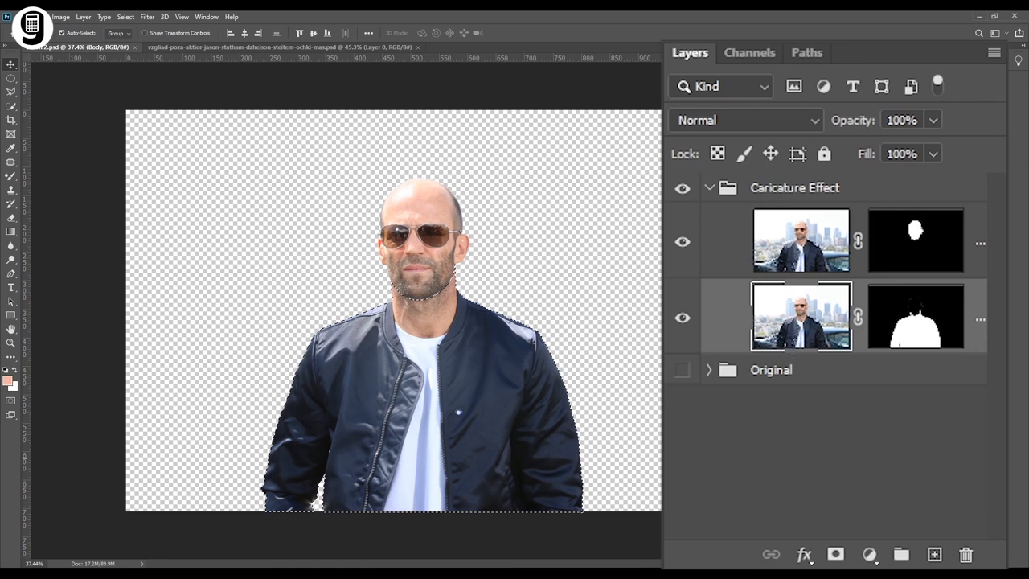
key("shift+ctrl+i")
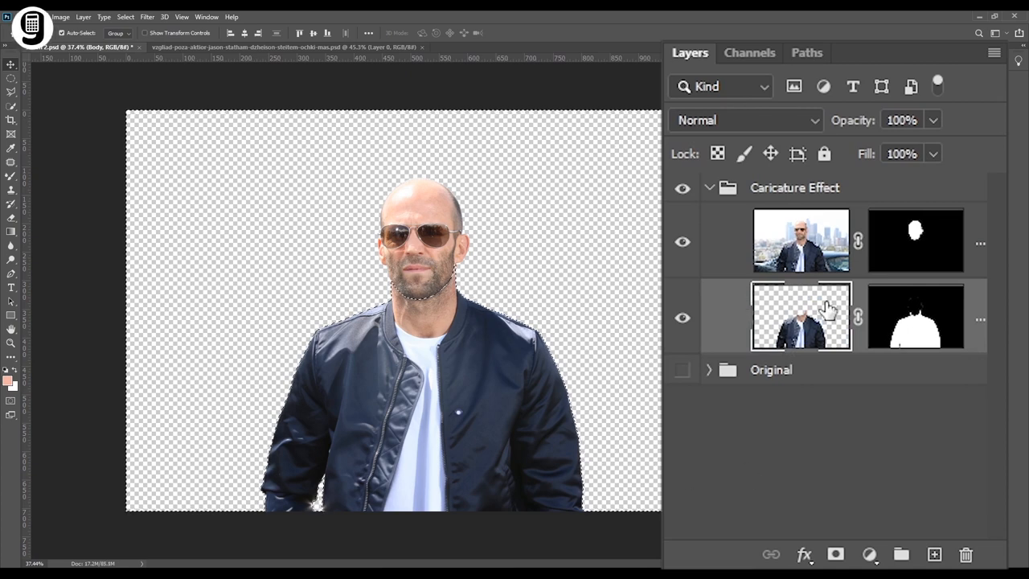
left_click(915, 316)
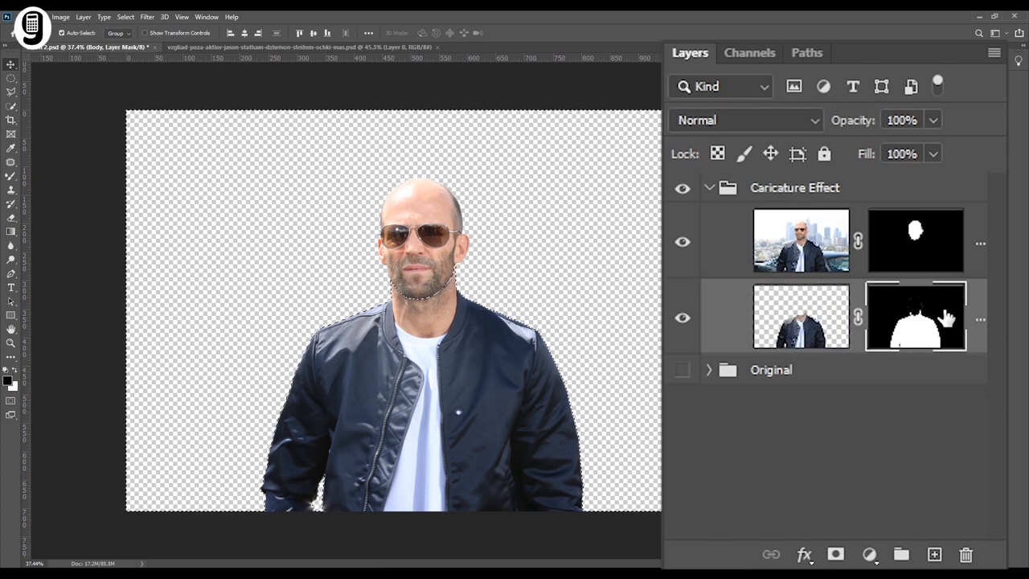
right_click(915, 316)
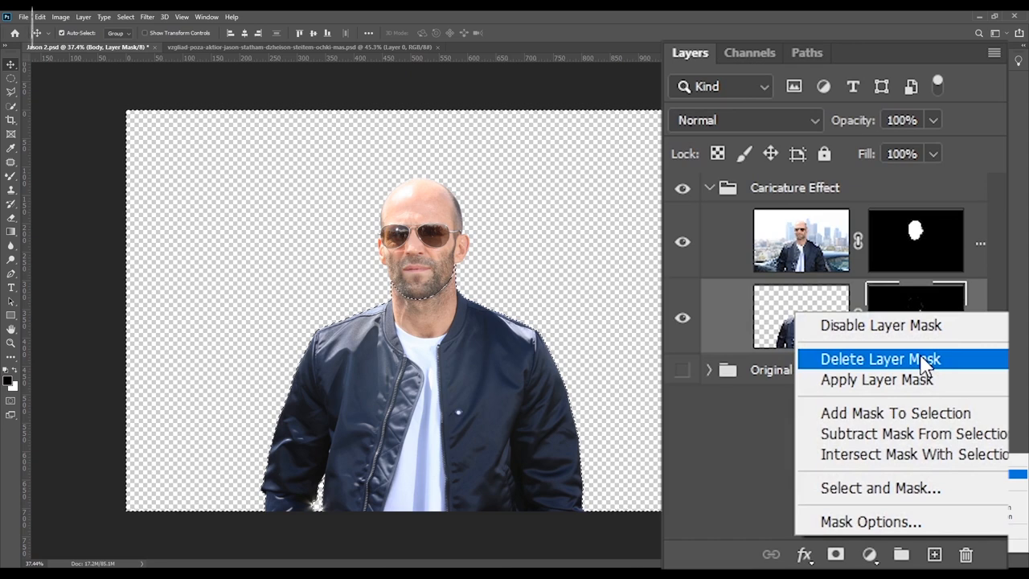
left_click(878, 359)
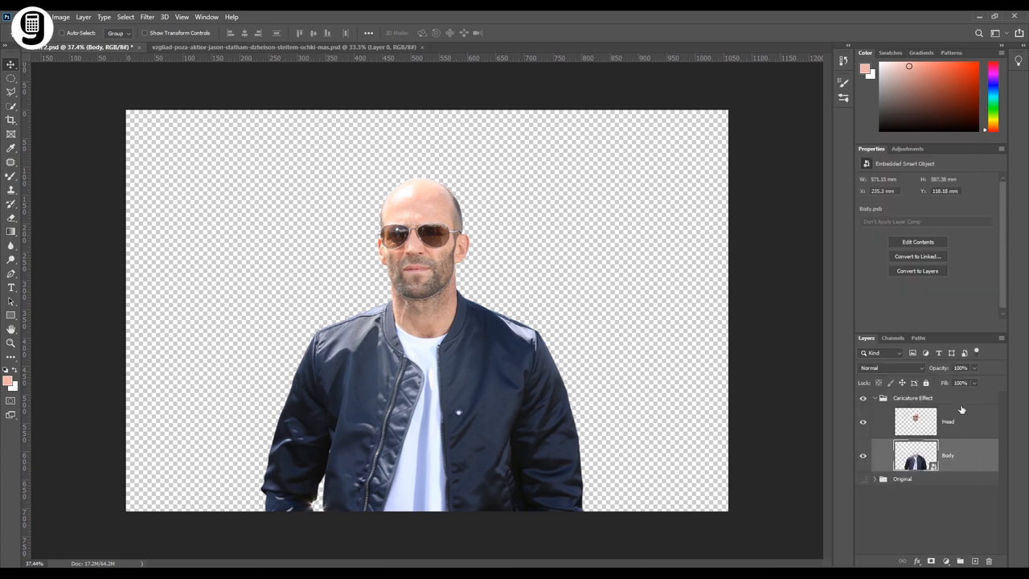
- Convert the Head layer to a smart object via its right-click menu
right_click(916, 421)
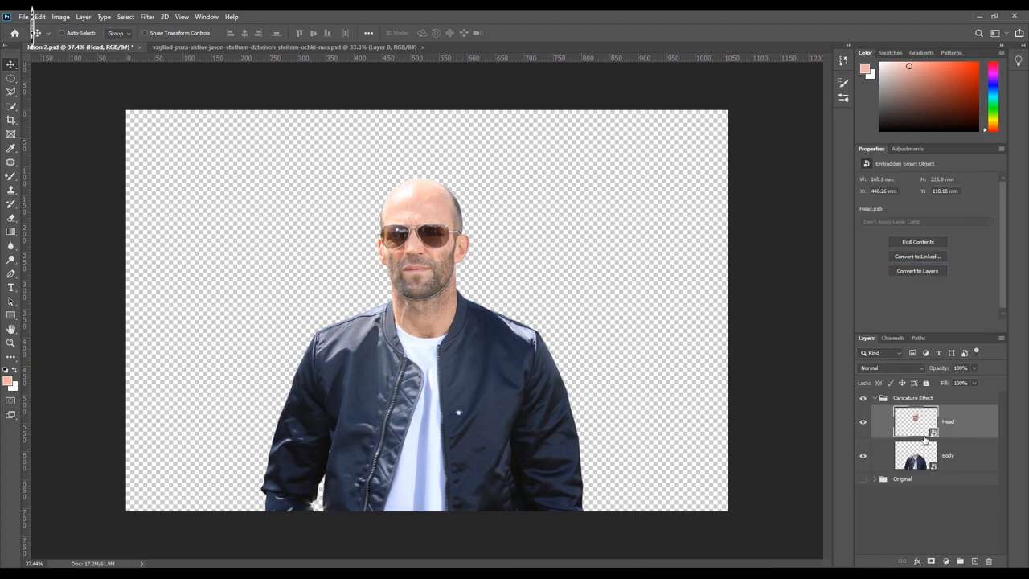
left_click(948, 455)
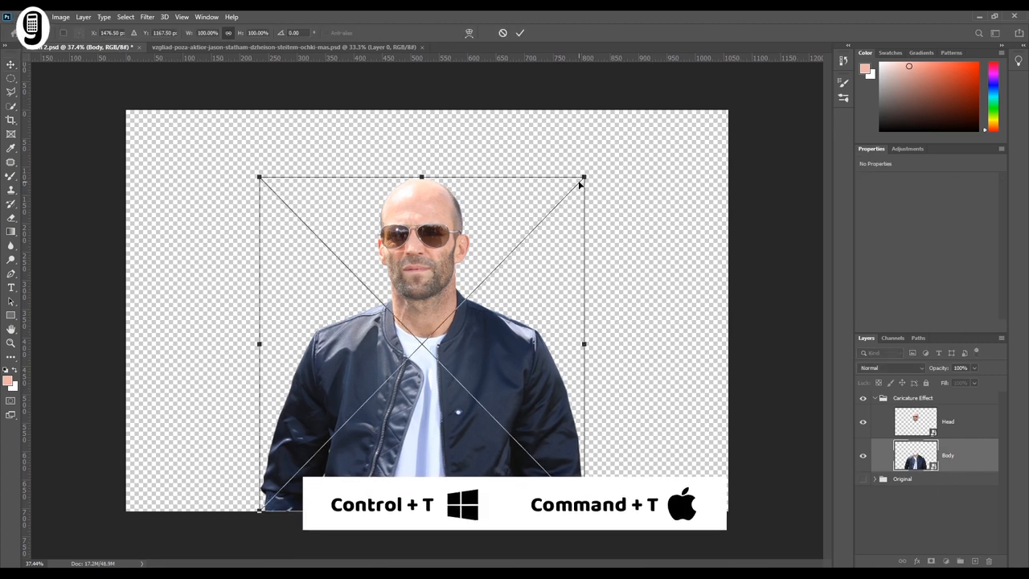
- Free-transform Body smaller and lower, then scale Head up to oversized proportions
left_click_drag(583, 178, 565, 196)
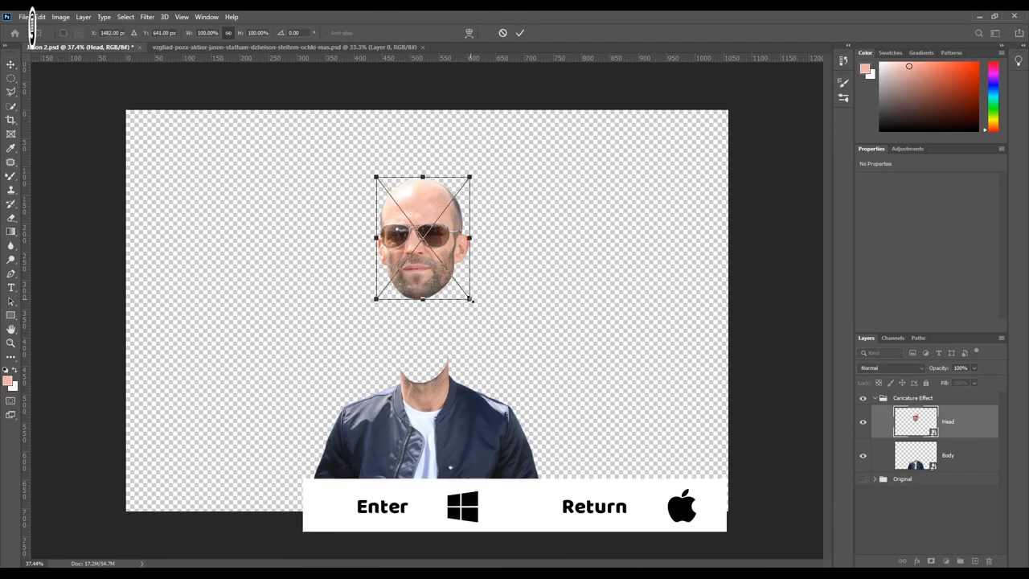
left_click_drag(470, 299, 519, 362)
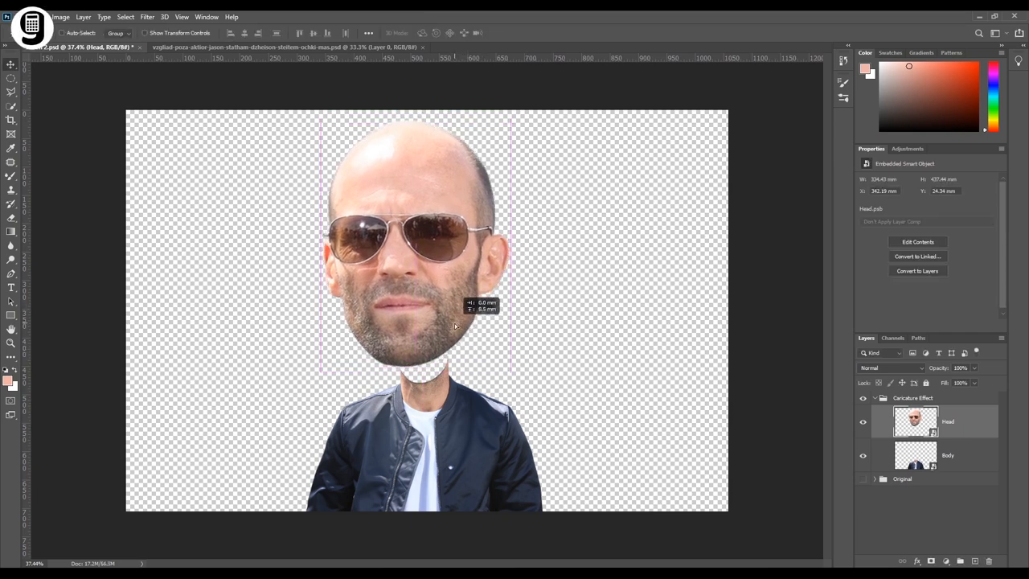
left_click(947, 455)
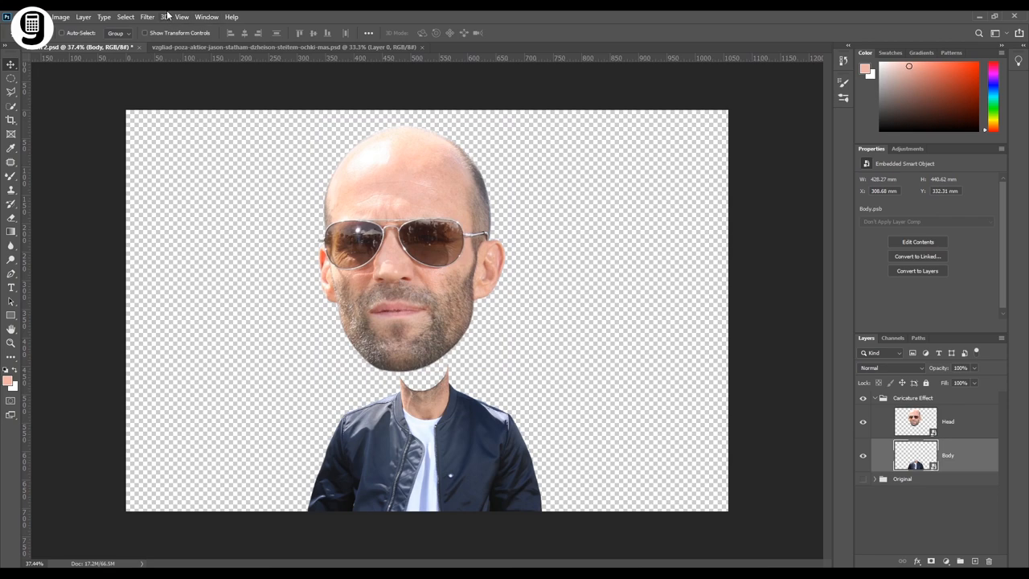
- Choose Filter > Liquify with the Body layer selected
left_click(147, 16)
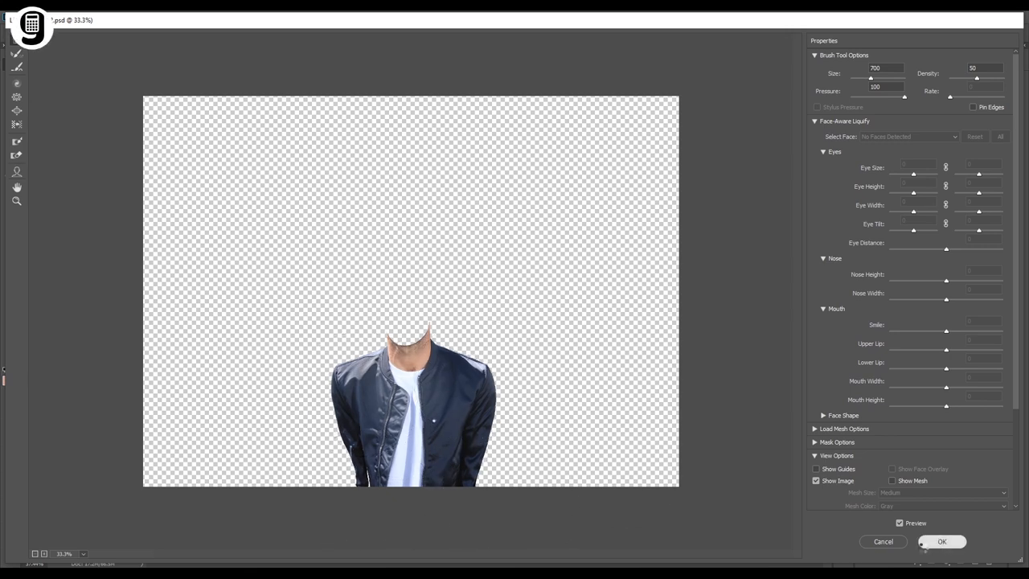
left_click(941, 541)
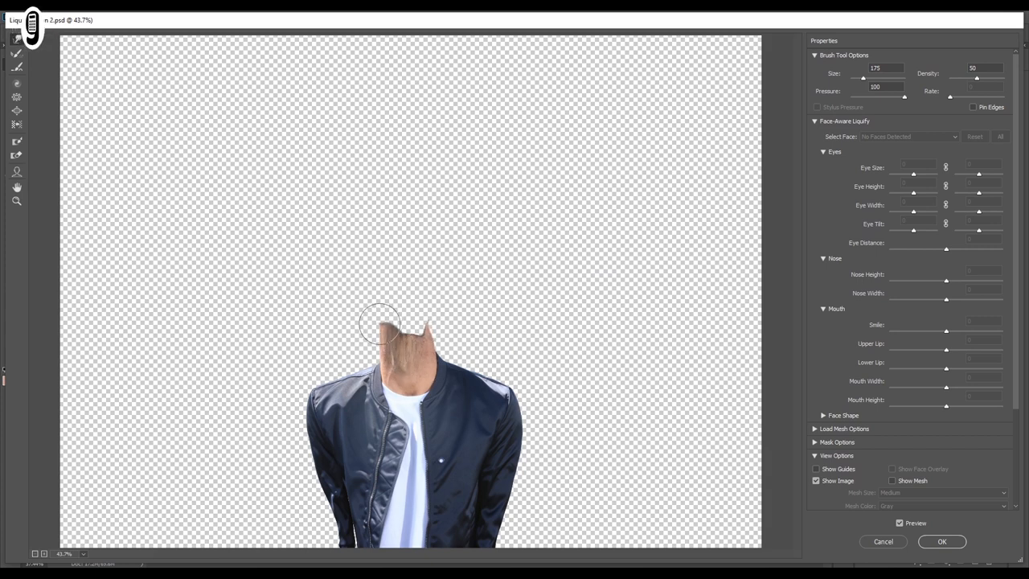
- Pull the neck upward with Forward Warp at size 175 and apply Liquify
left_click_drag(380, 324, 422, 314)
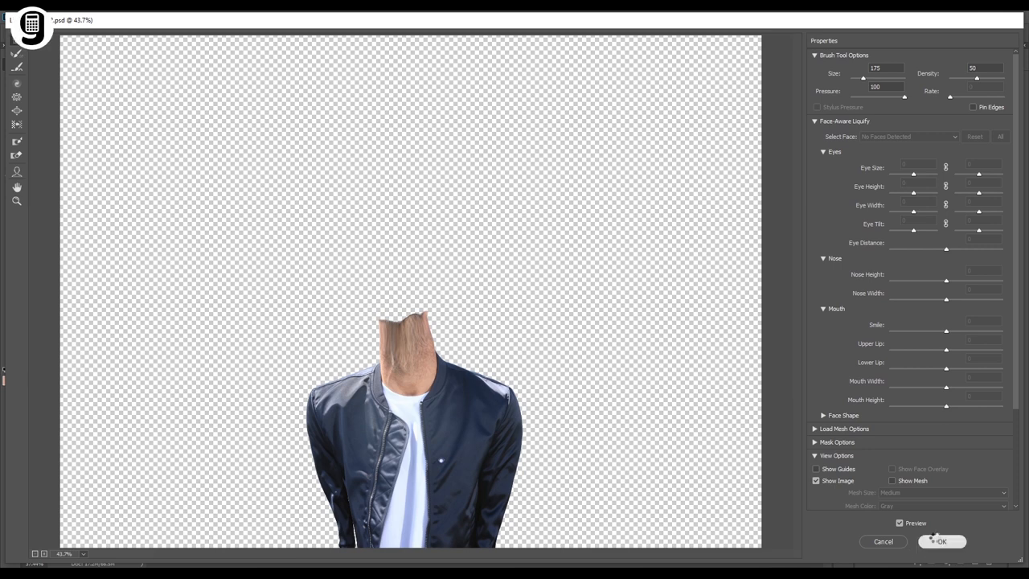
left_click(941, 540)
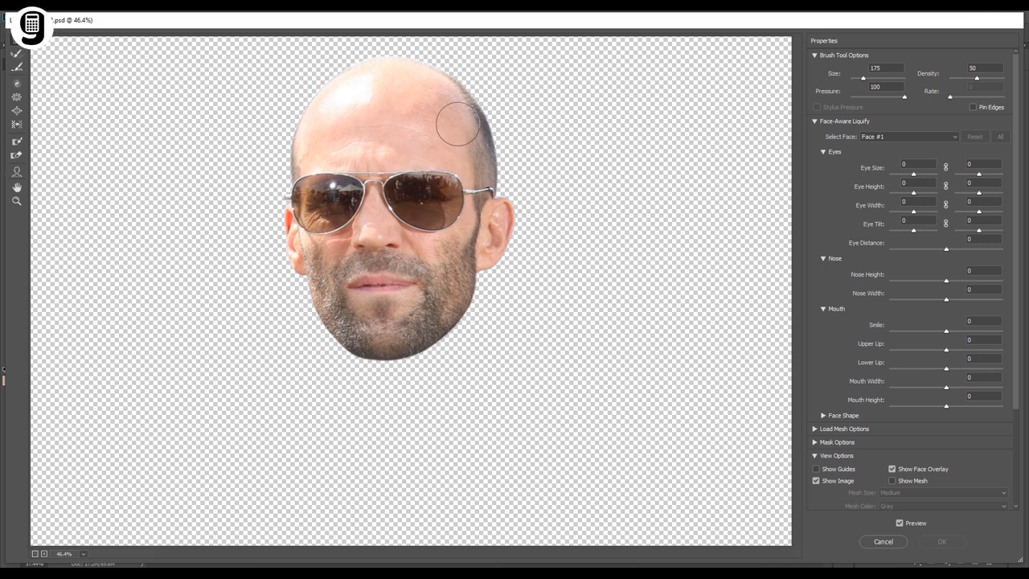
- Push out the crown and reshape the right jawline with Forward Warp, then apply
left_click_drag(458, 121, 478, 132)
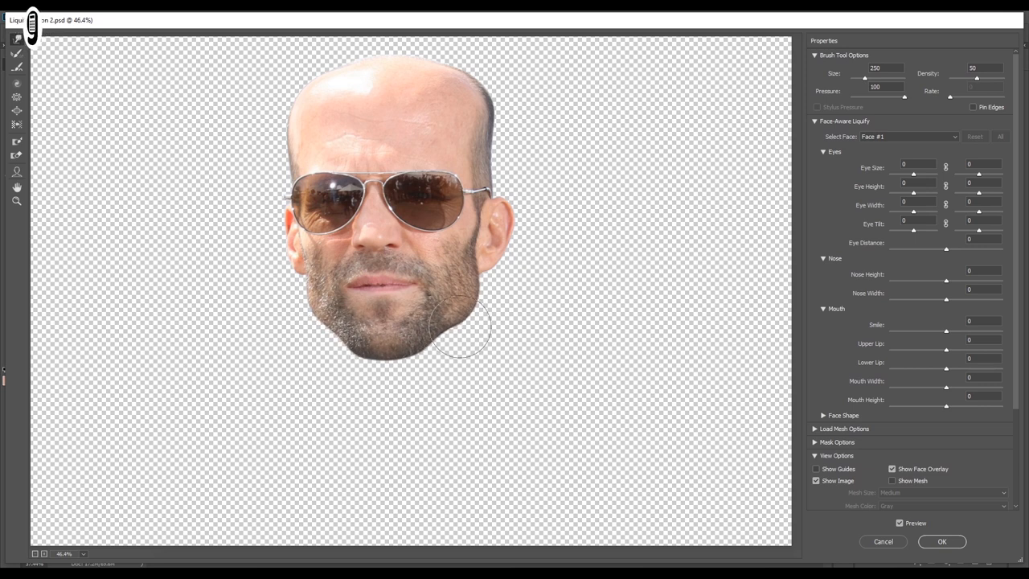
left_click_drag(462, 329, 510, 221)
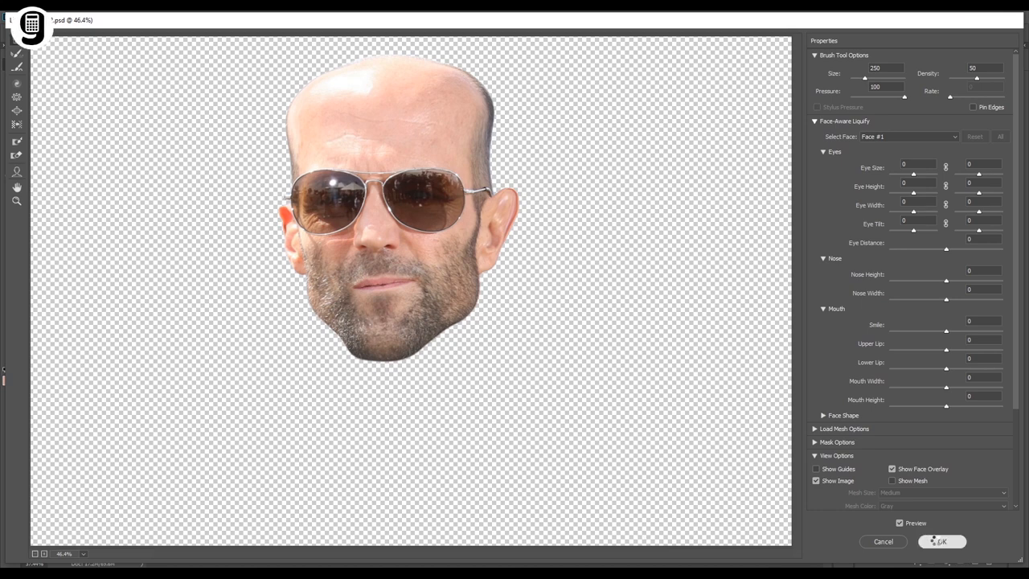
left_click(941, 541)
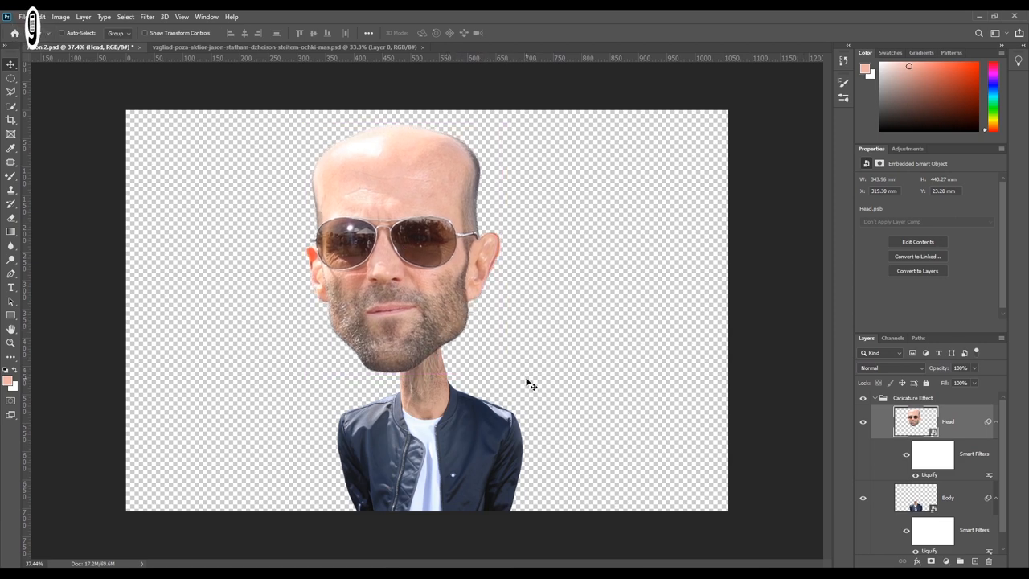
- Apply Oil Paint to the head: stylization 6, cleanliness 4, scale 1.5, bristle detail 1.4
left_click(147, 16)
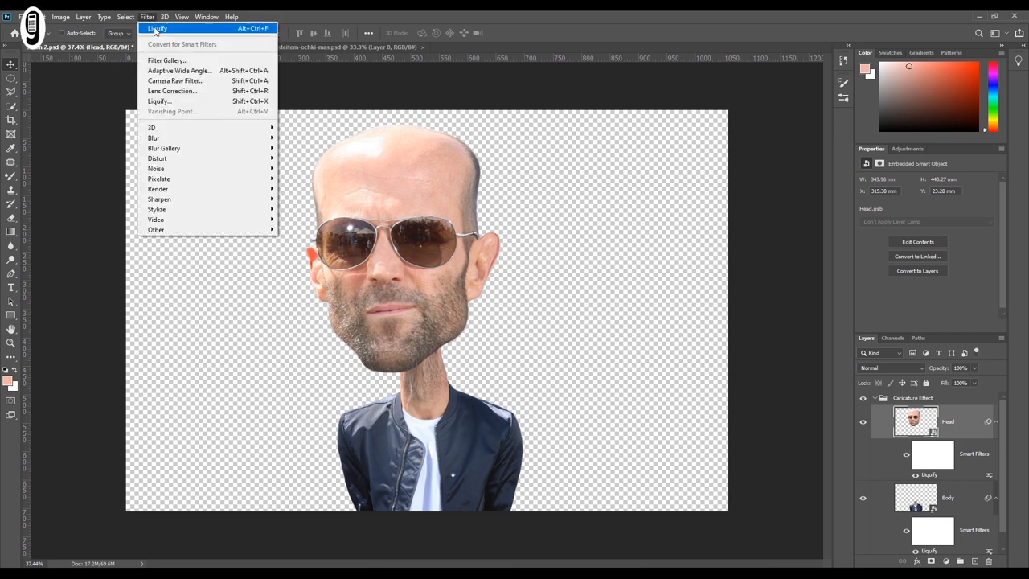
mouse_move(159, 178)
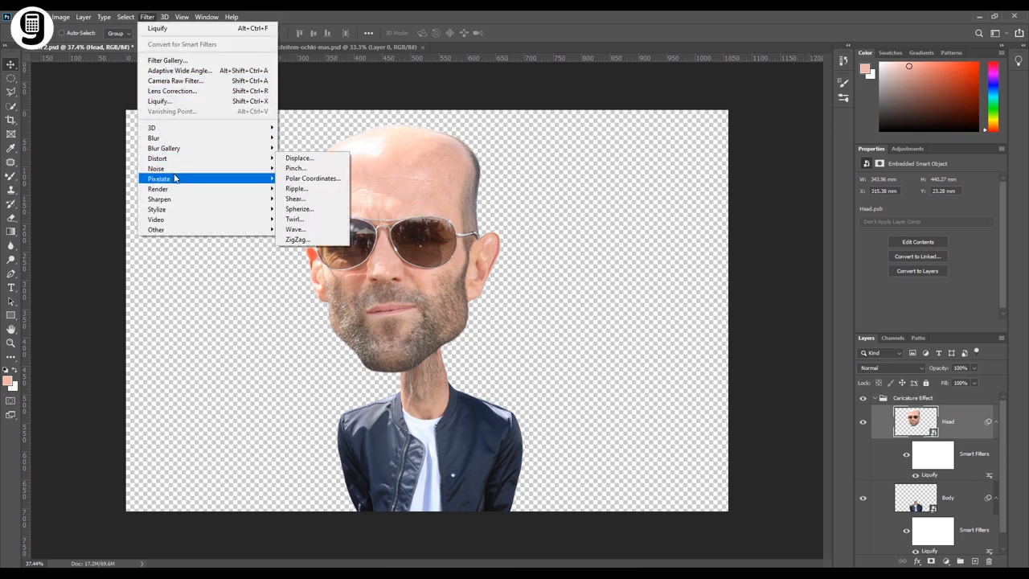
mouse_move(156, 209)
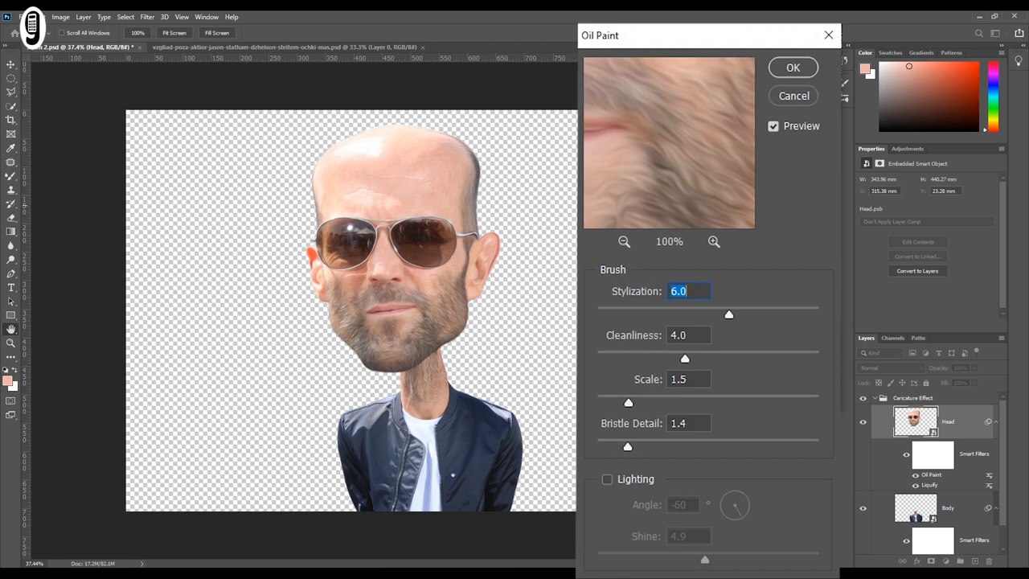
left_click(689, 290)
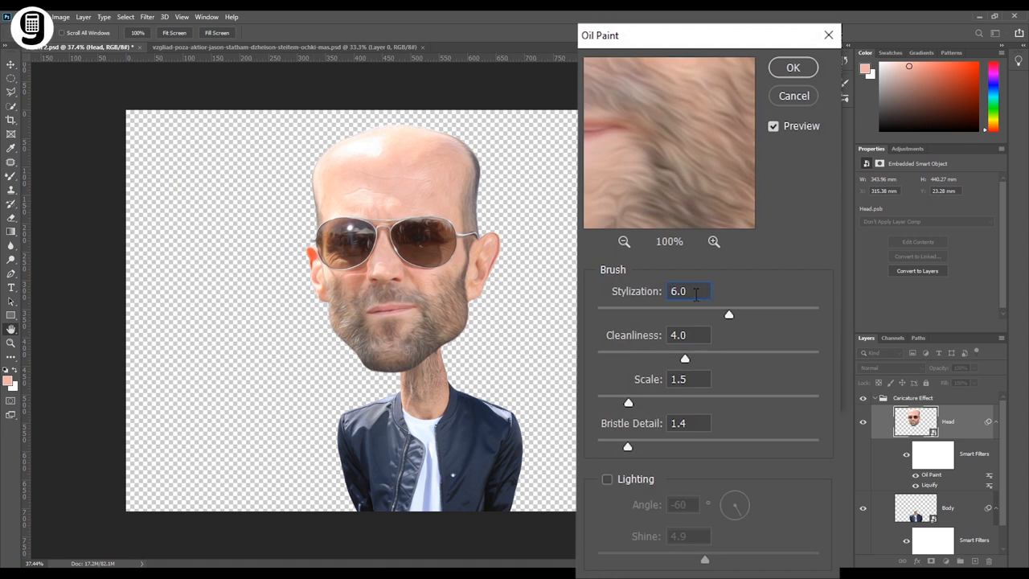
left_click(687, 335)
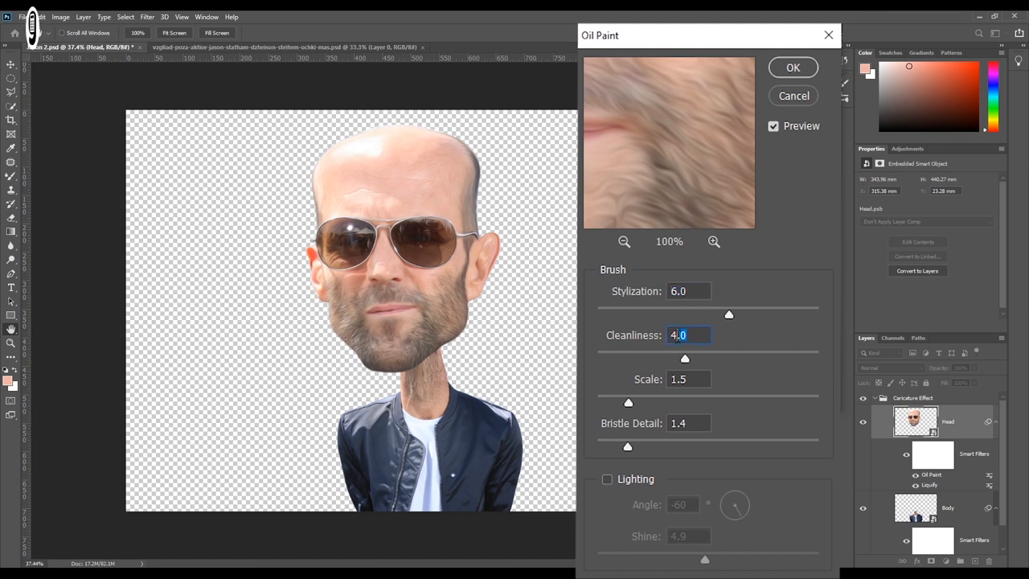
left_click(687, 379)
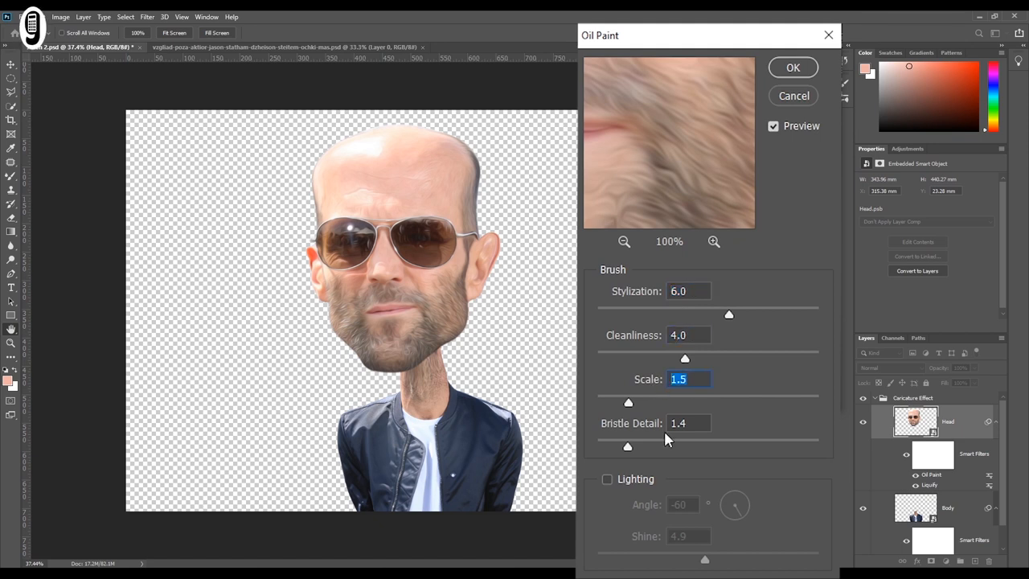
mouse_move(608, 494)
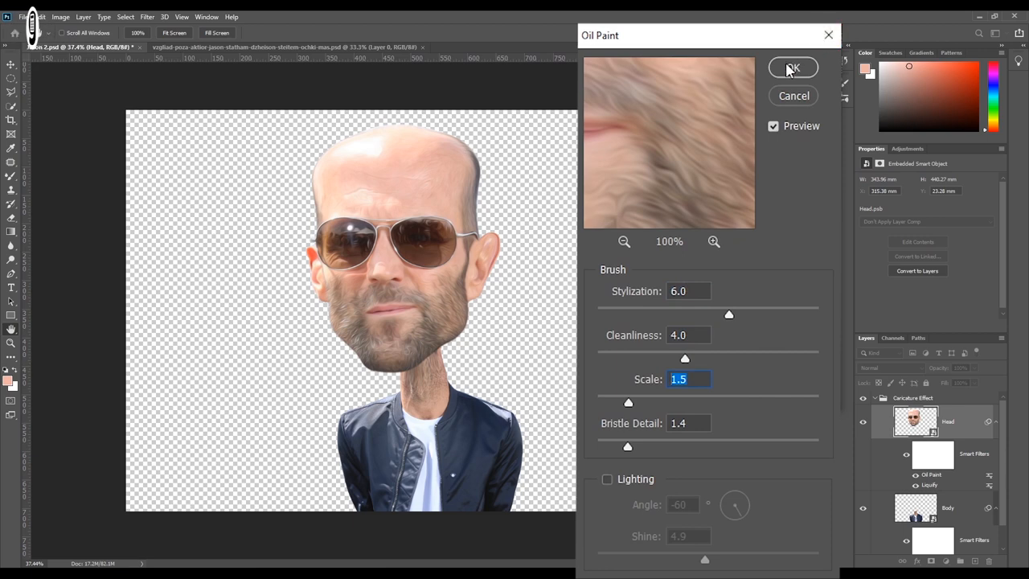
left_click(793, 68)
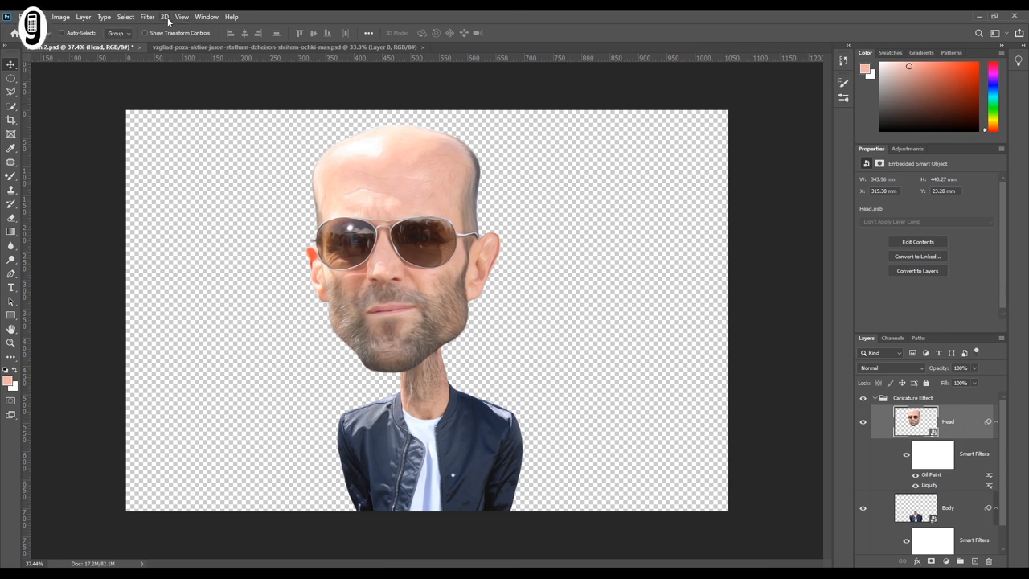
- Apply Unsharp Mask to the head with amount 100%, radius 10 px, threshold 0
left_click(147, 16)
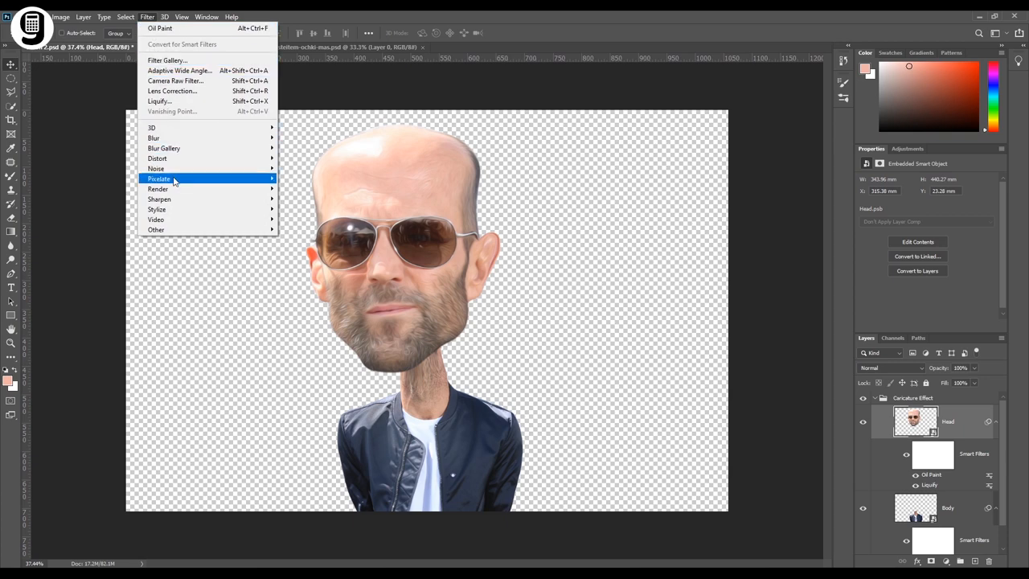
mouse_move(159, 199)
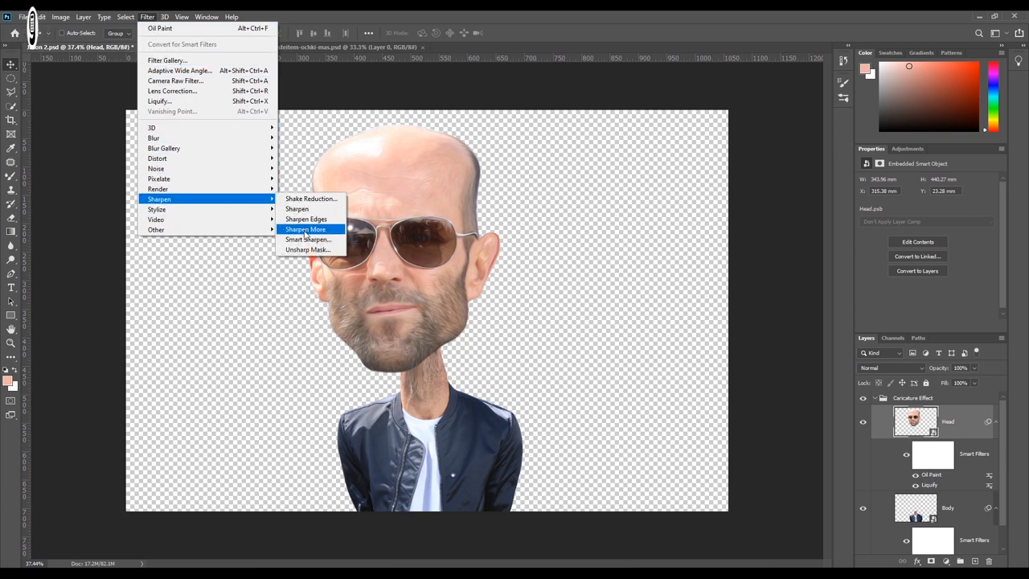
left_click(308, 250)
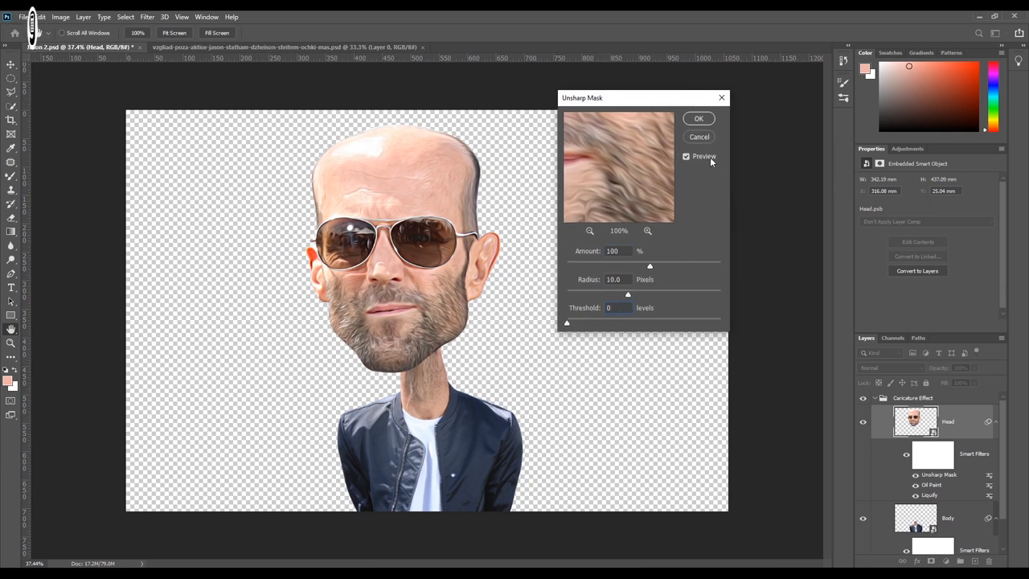
left_click(698, 118)
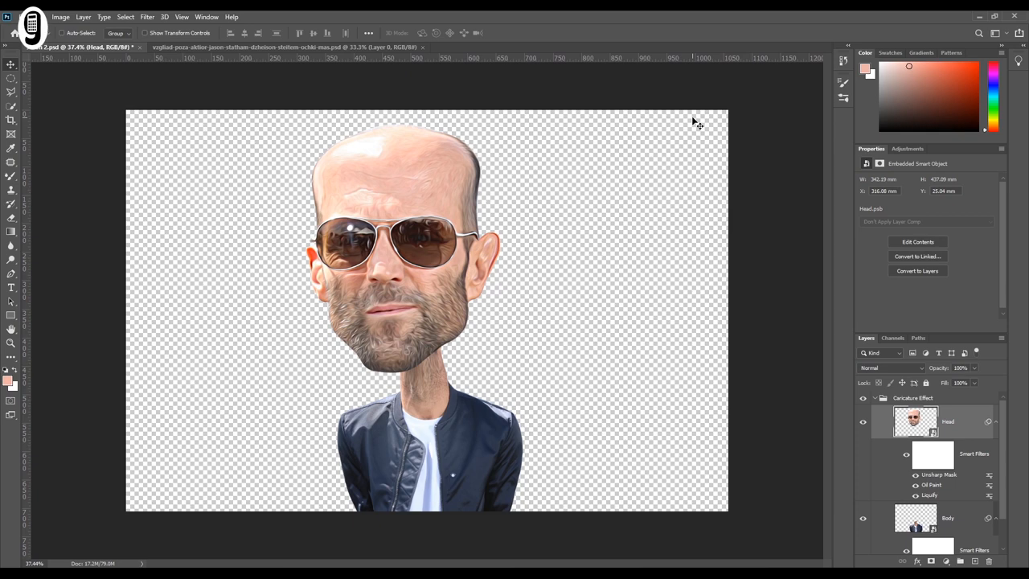
mouse_move(698, 112)
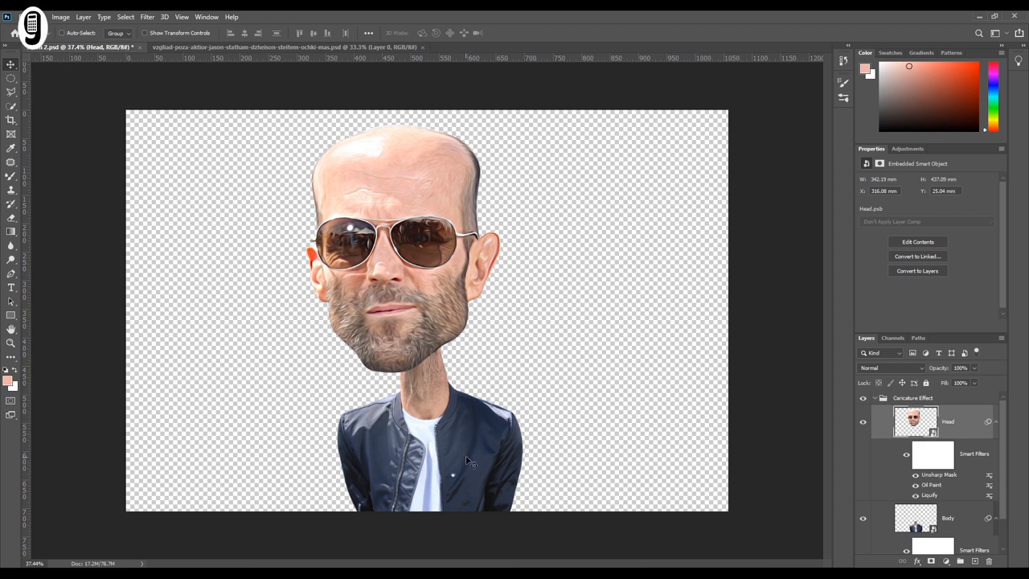
mouse_move(591, 442)
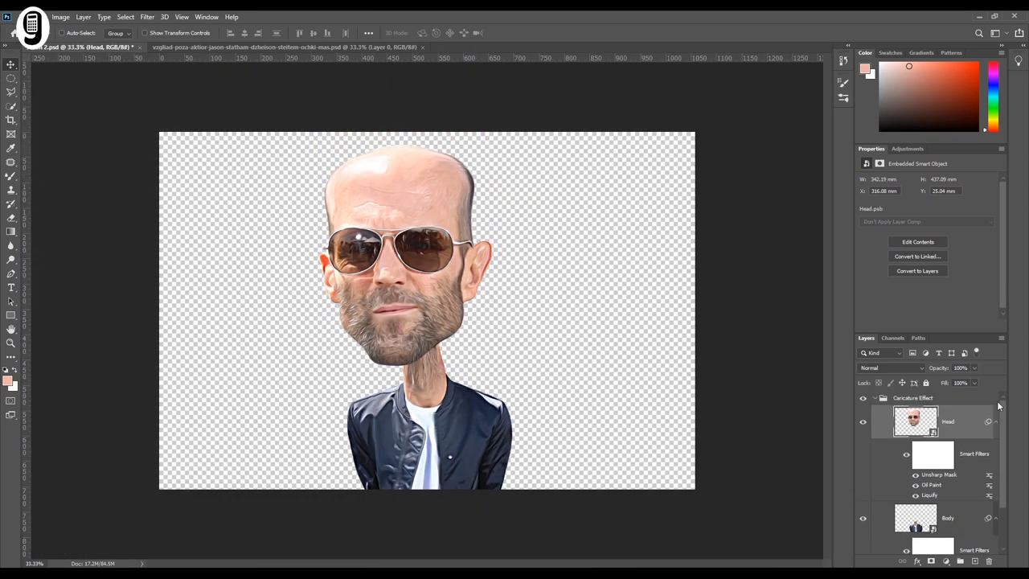
- Collapse the Caricature Effect group in the Layers panel, leaving it and Original listed
left_click(874, 397)
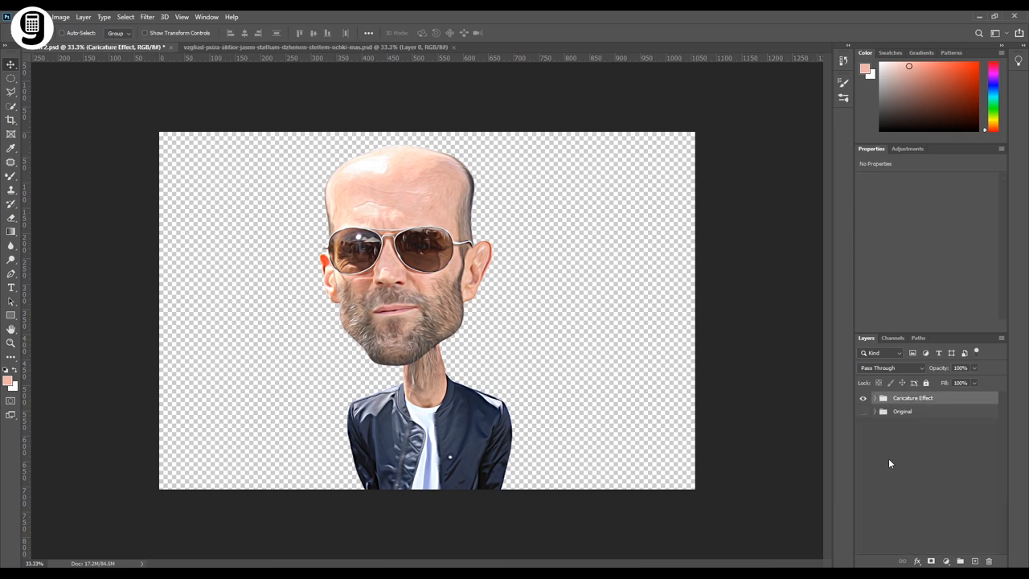
- Add a Basics 'Black, White' gradient fill layer above the Original group
left_click(902, 411)
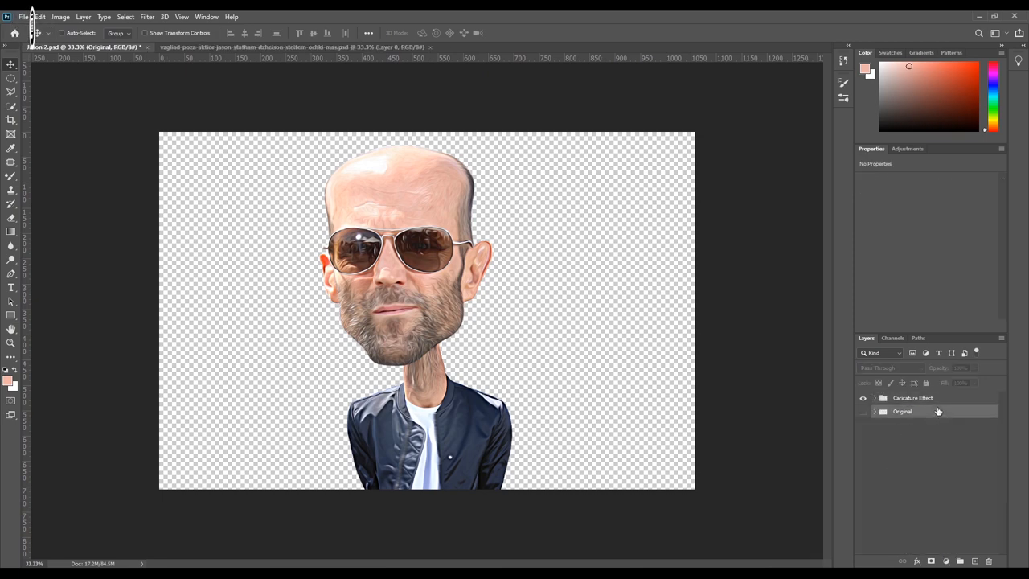
left_click(946, 560)
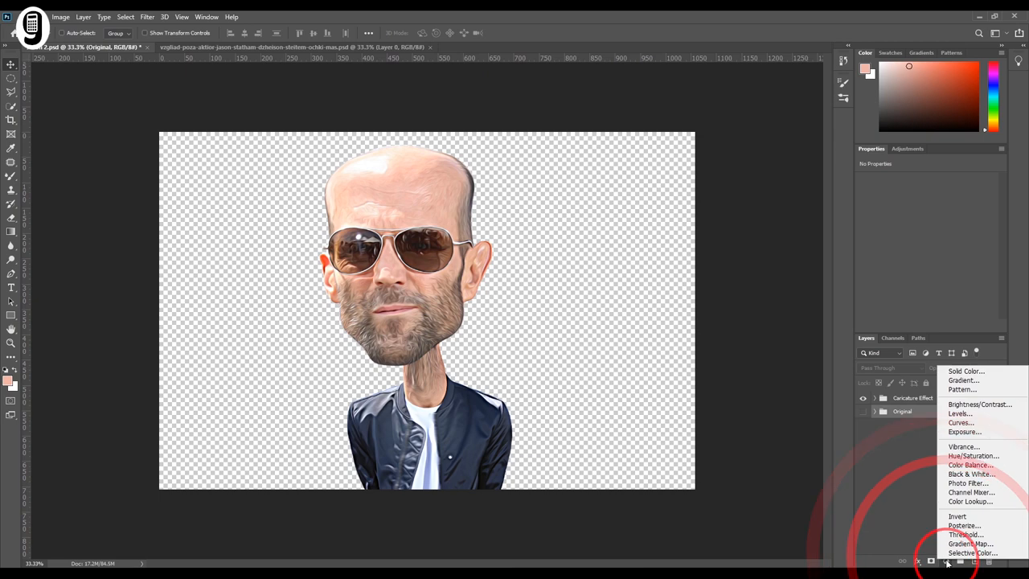
left_click(962, 380)
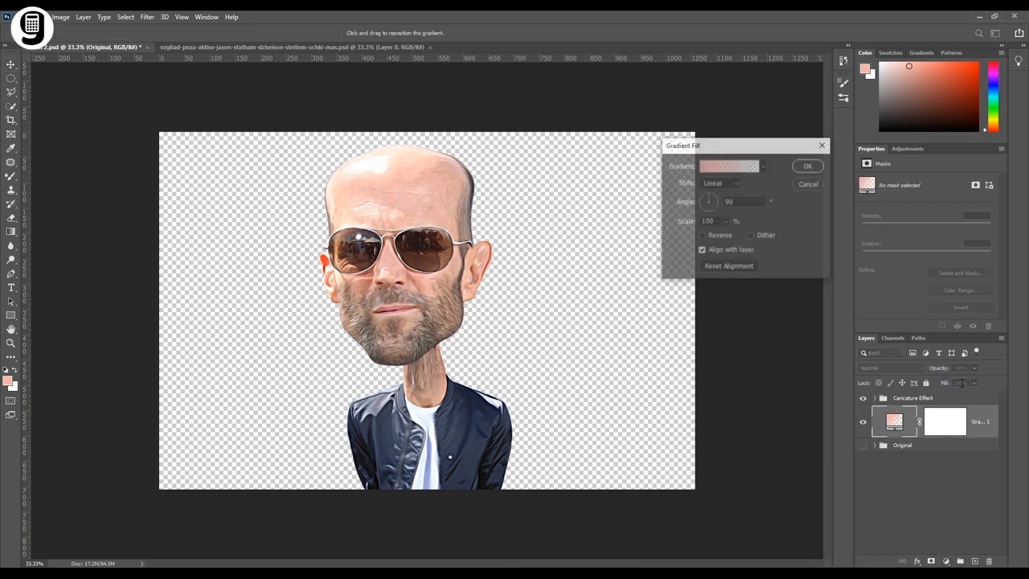
left_click(701, 249)
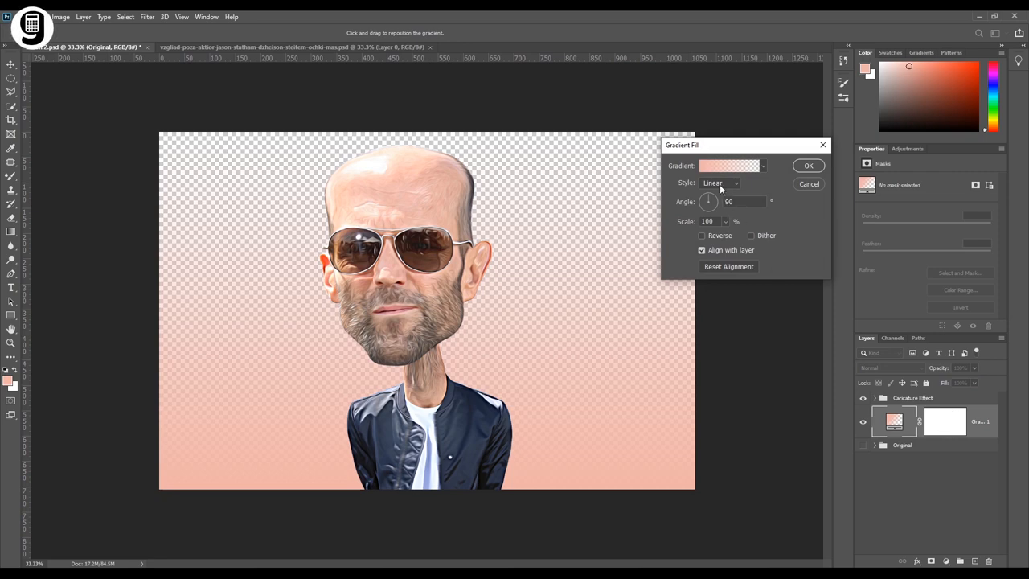
left_click(728, 166)
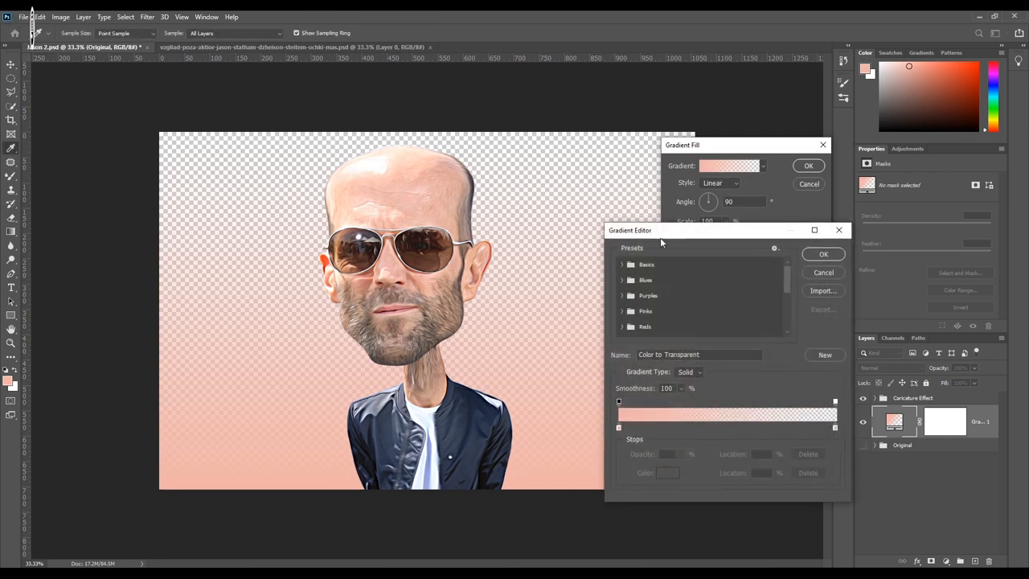
left_click(646, 264)
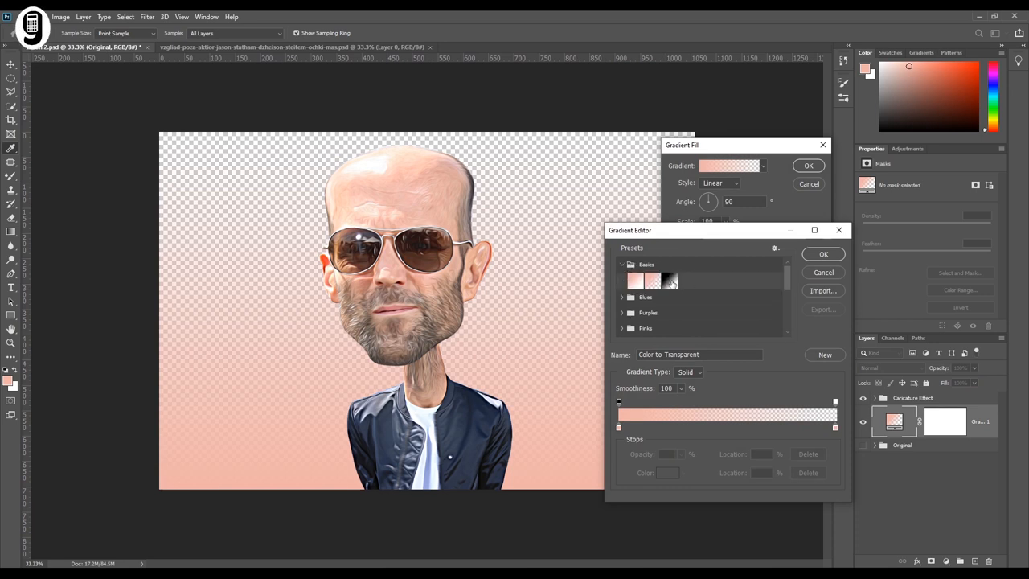
left_click(669, 280)
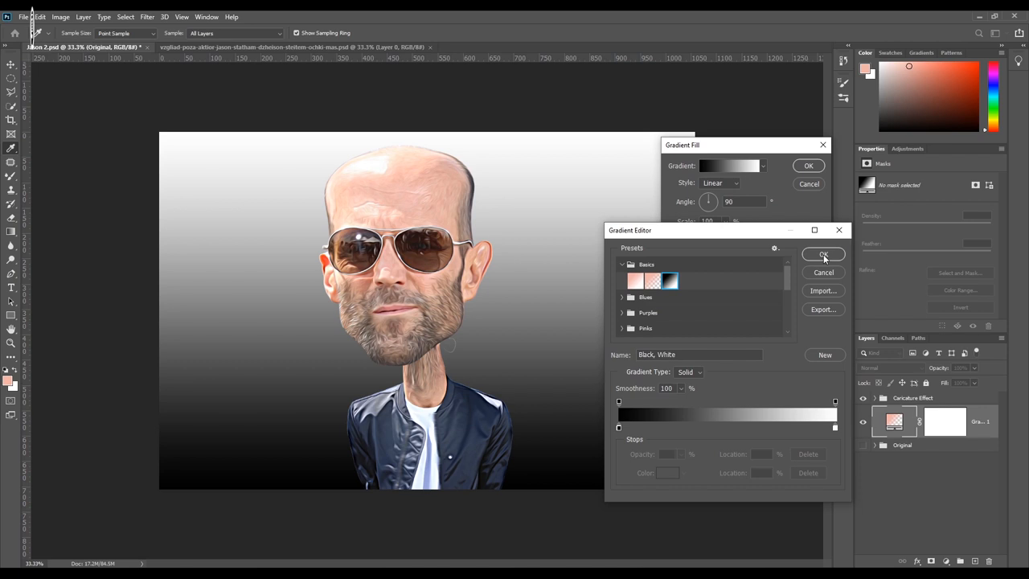
left_click(823, 254)
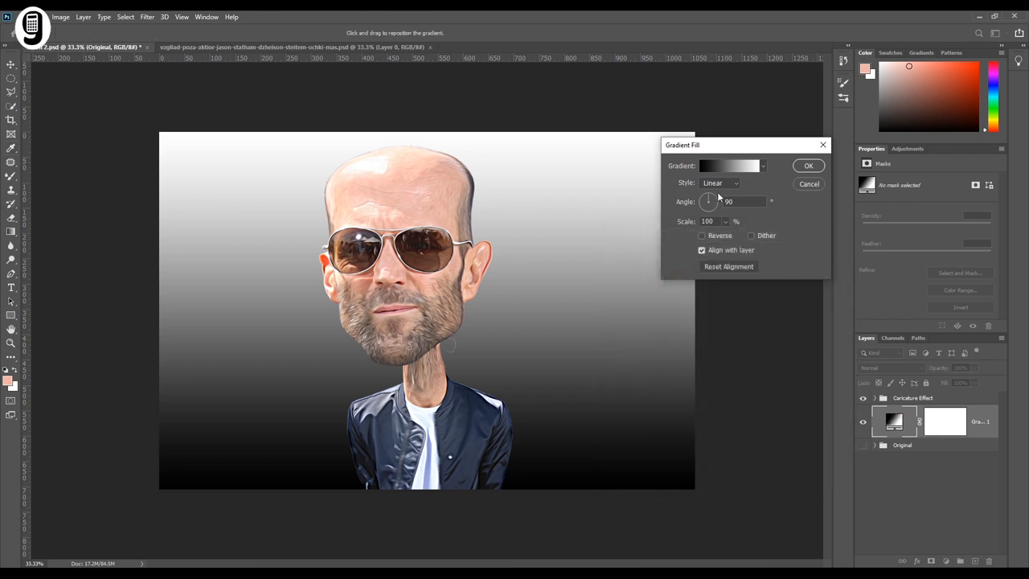
- Set the background gradient to radial, reversed, at 175% scale
left_click(720, 182)
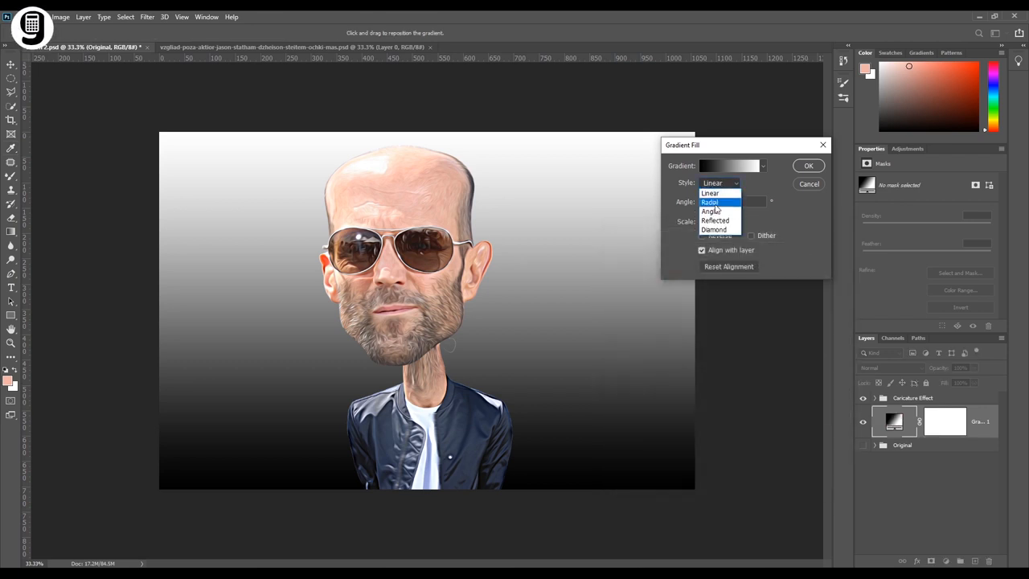
left_click(711, 202)
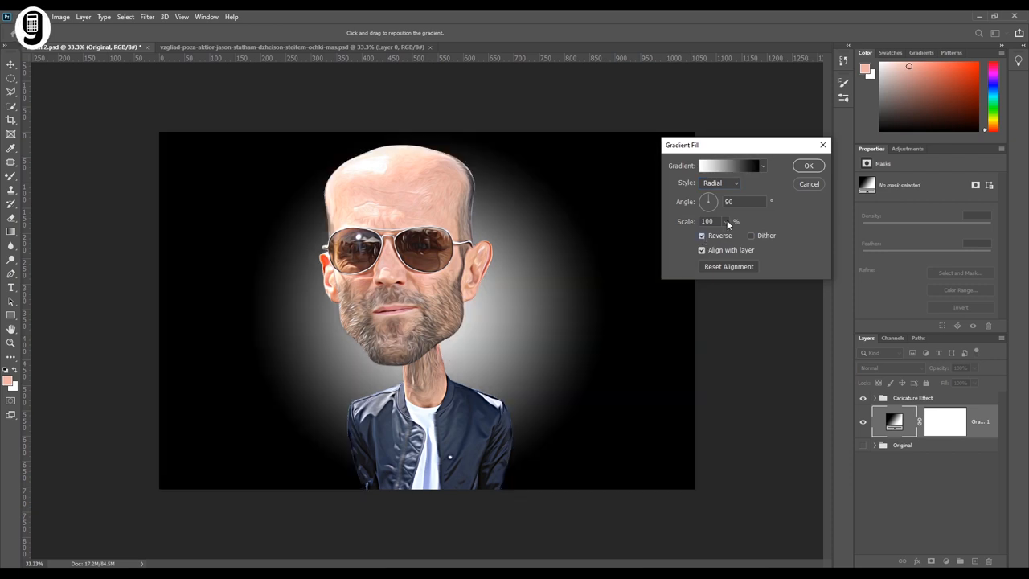
triple_click(707, 221)
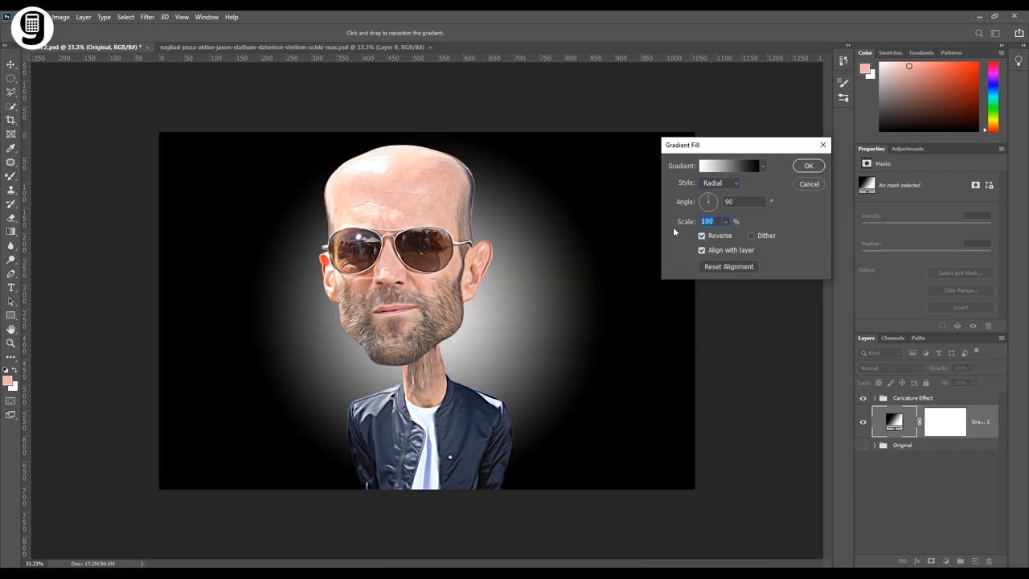
type("1")
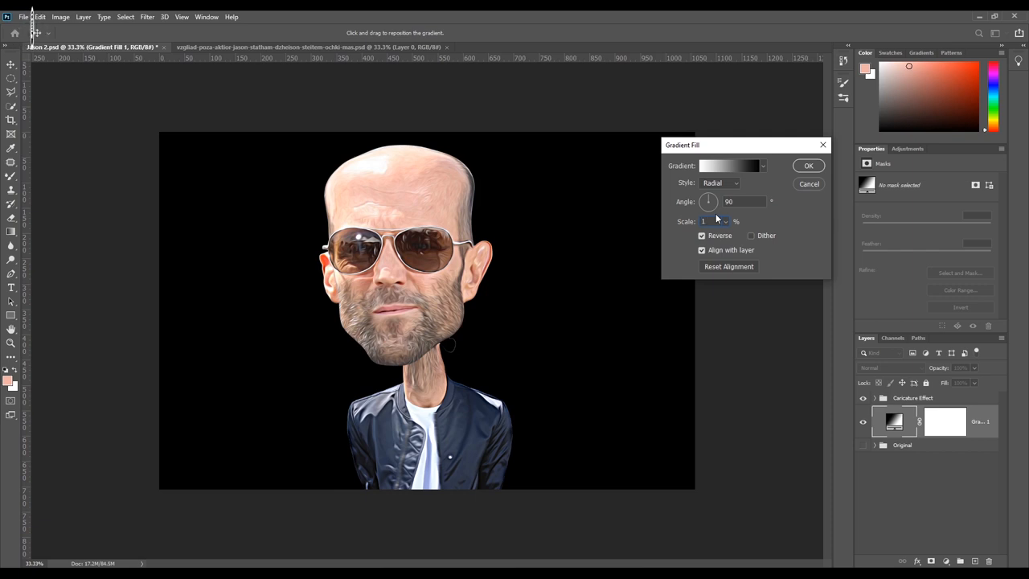
type("175")
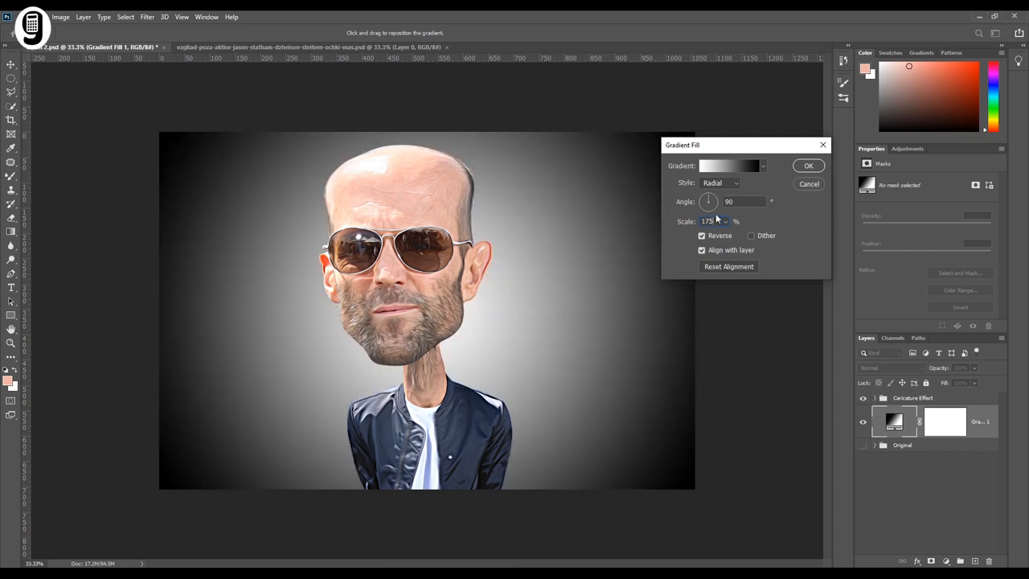
left_click(808, 165)
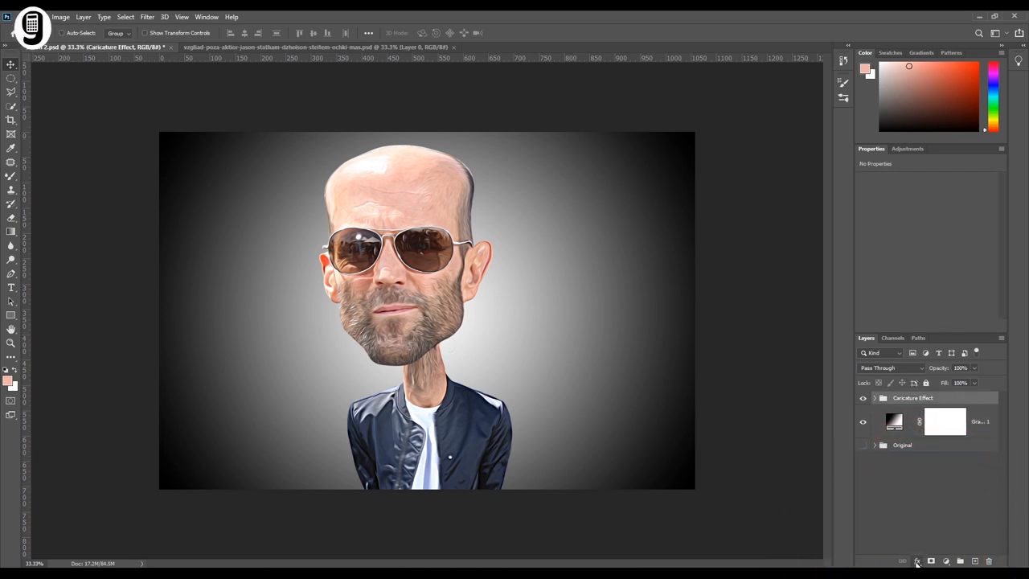
left_click(916, 561)
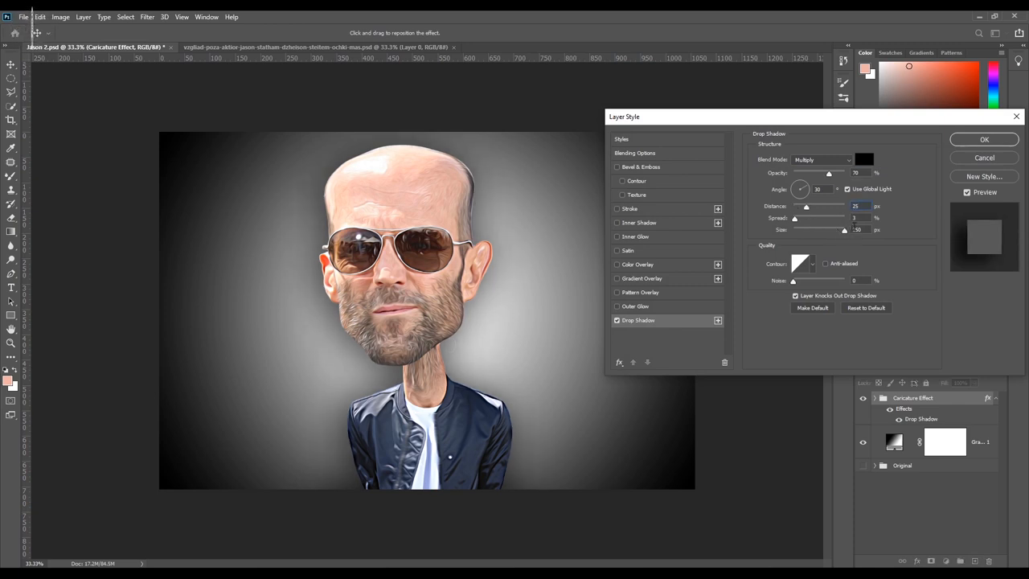
- Add a black drop shadow to the Caricature Effect group: distance 25, spread 3, size 200
type("200")
left_click(862, 173)
type("80")
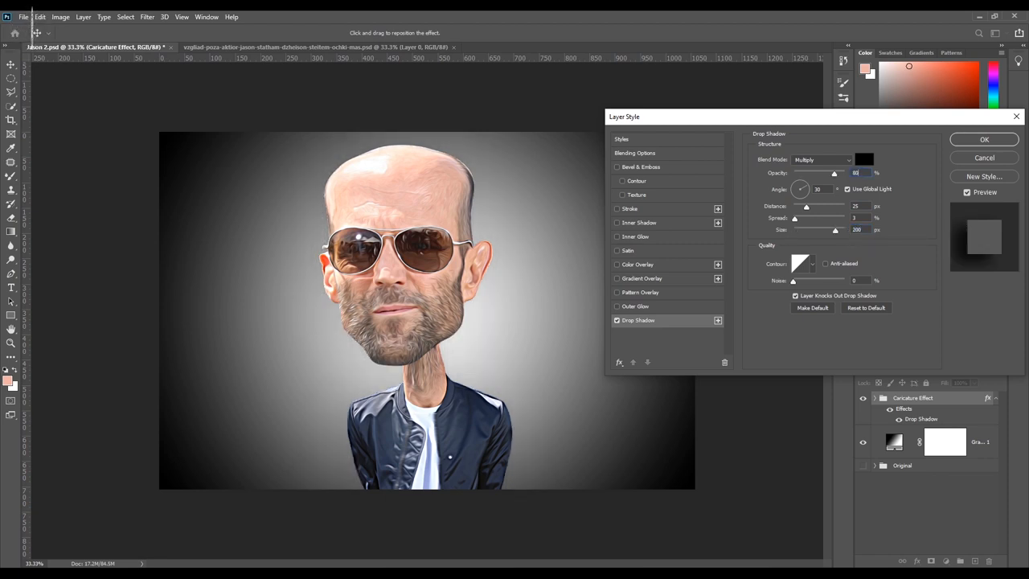
left_click(863, 158)
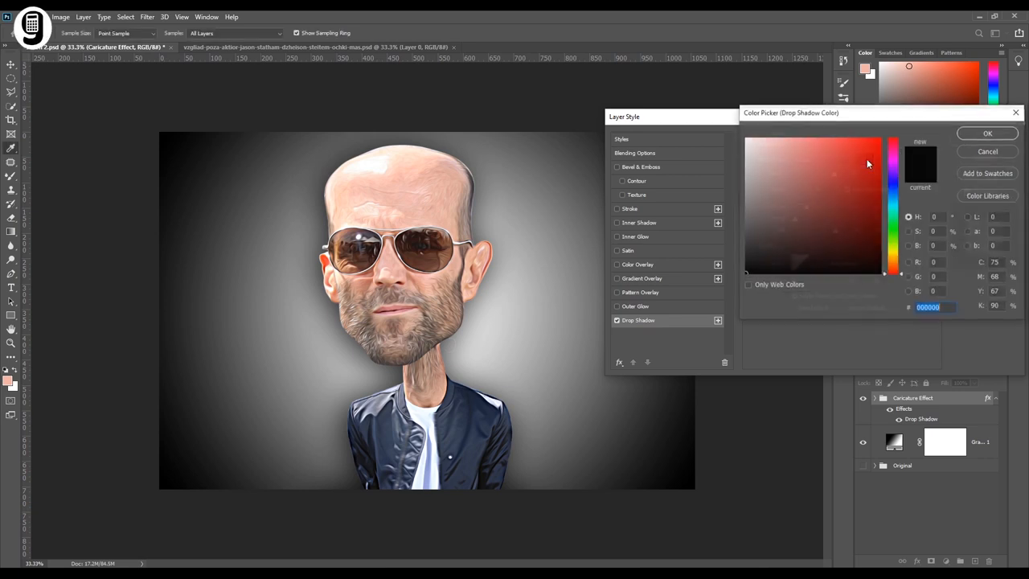
left_click(987, 132)
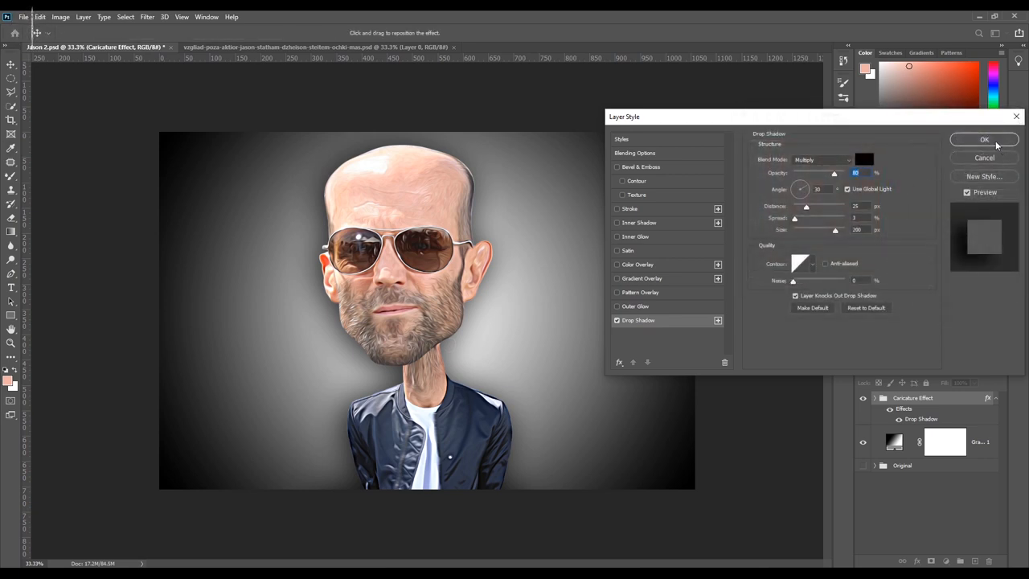
left_click(984, 139)
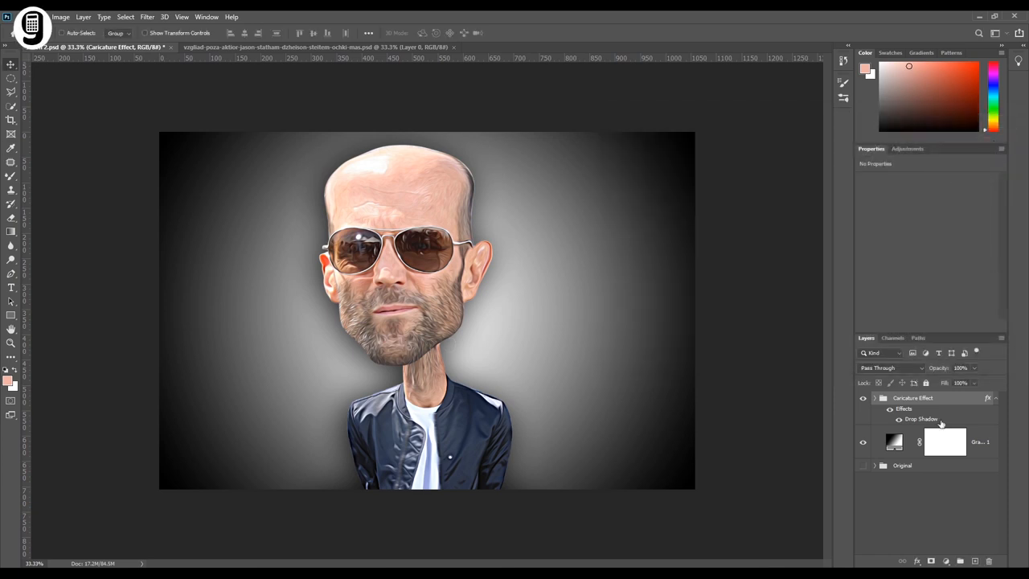
mouse_move(916, 423)
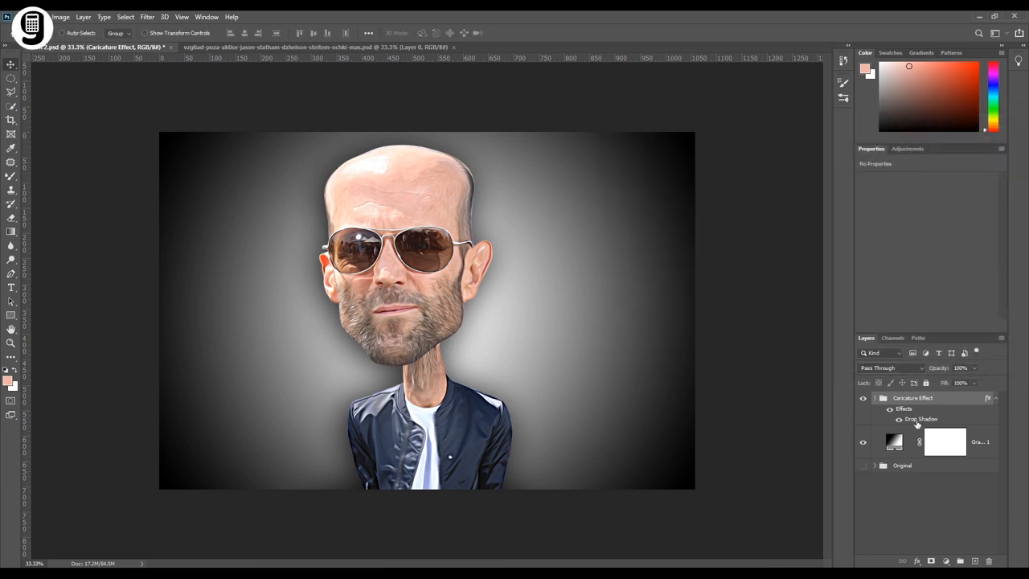
- Lower the drop shadow opacity to 50%, then compare against the original photo
double_click(921, 418)
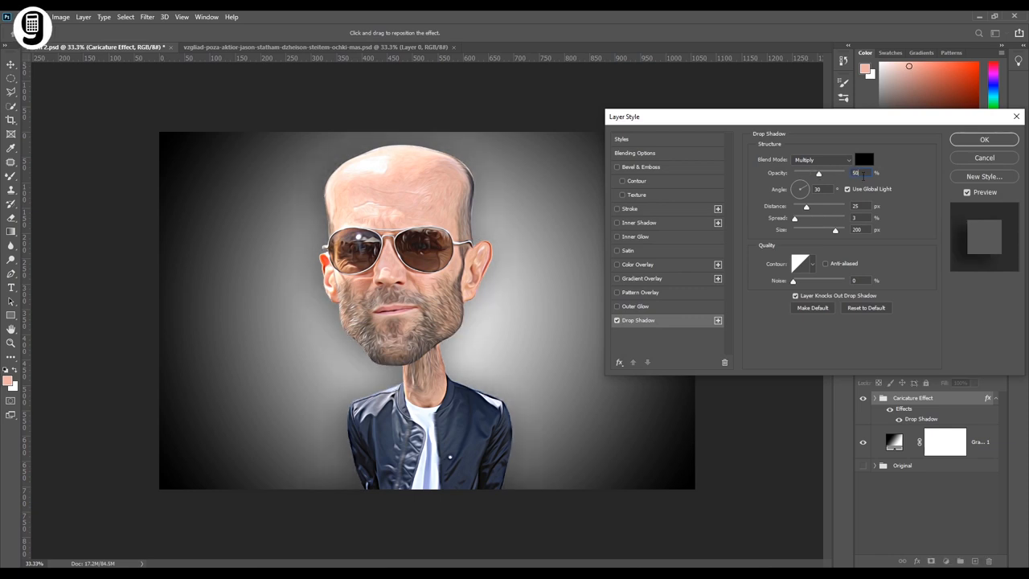
left_click(984, 139)
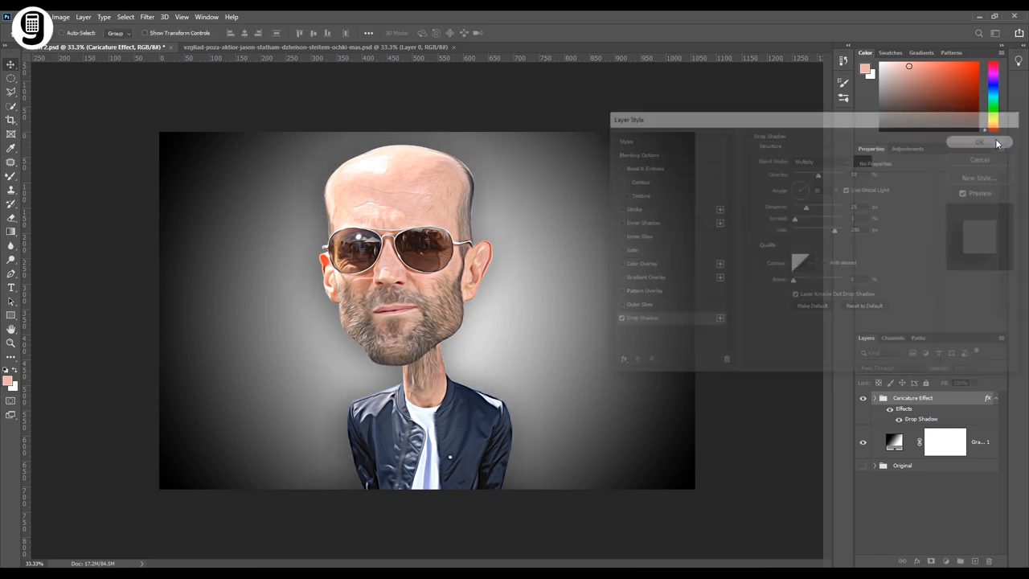
left_click(979, 143)
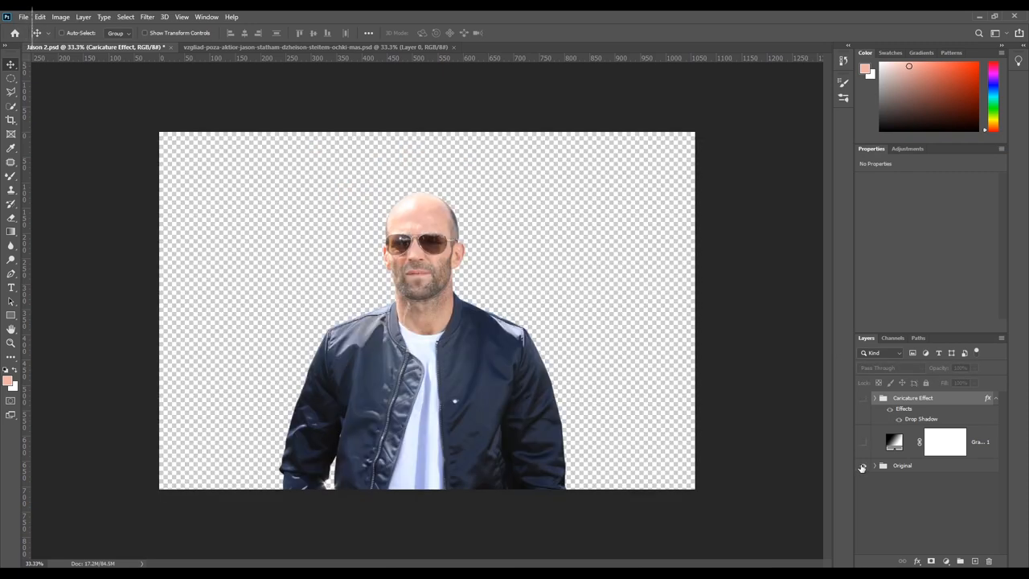
left_click(862, 397)
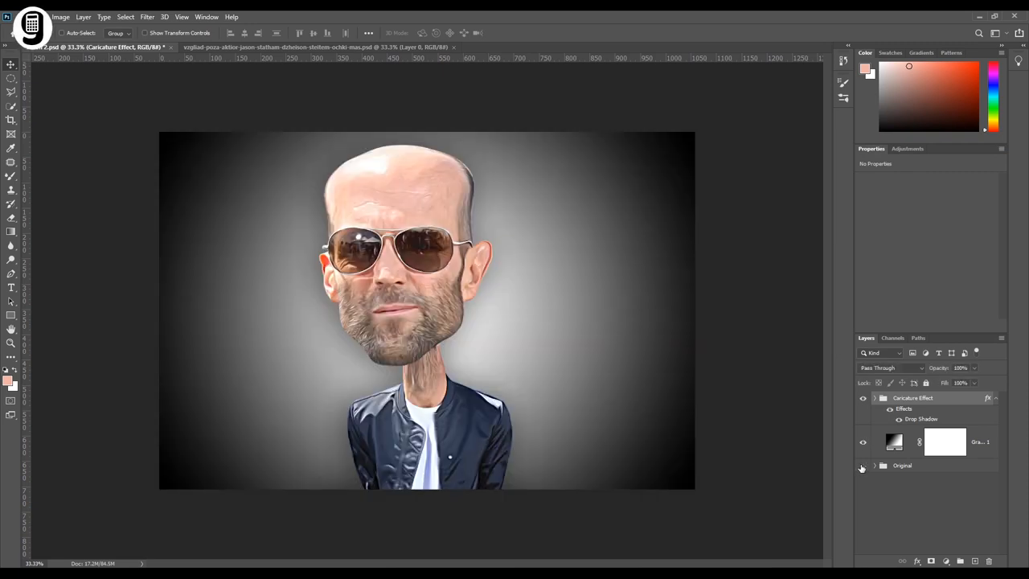